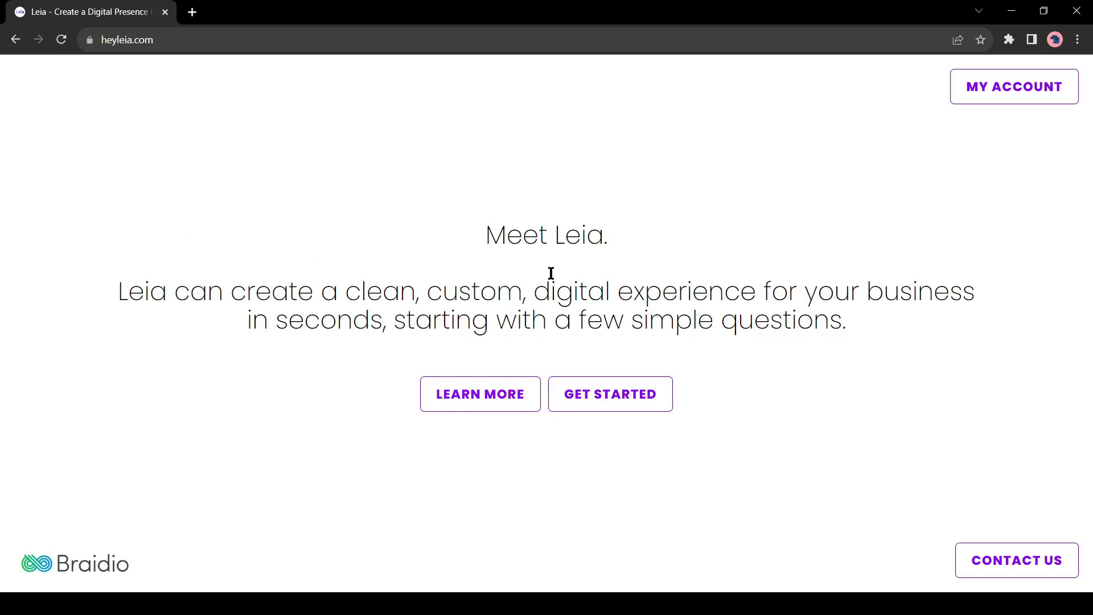
mouse_move(520, 340)
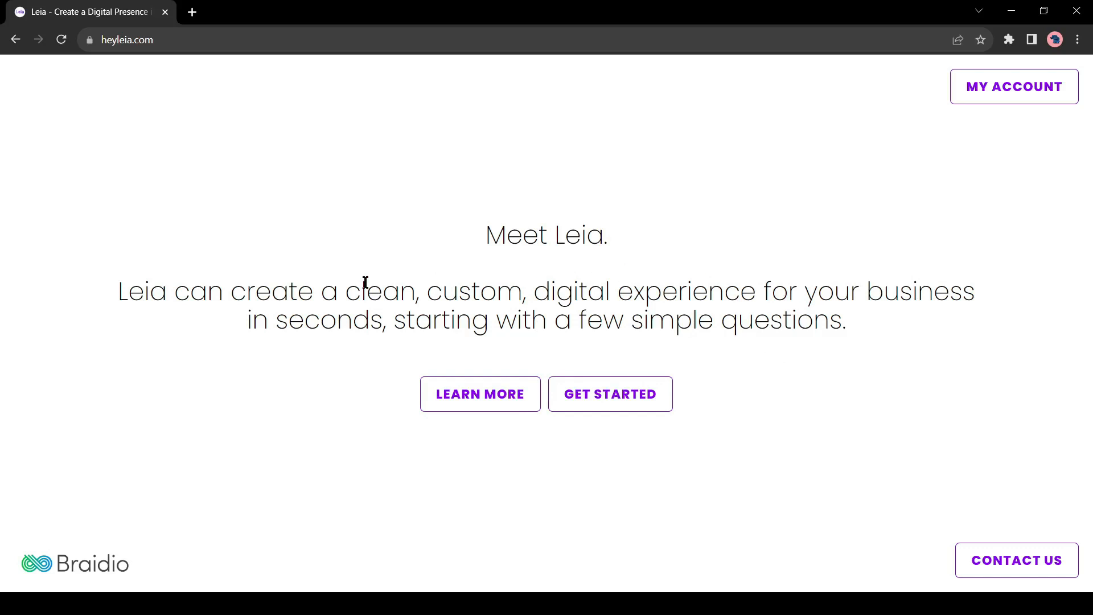
mouse_move(279, 303)
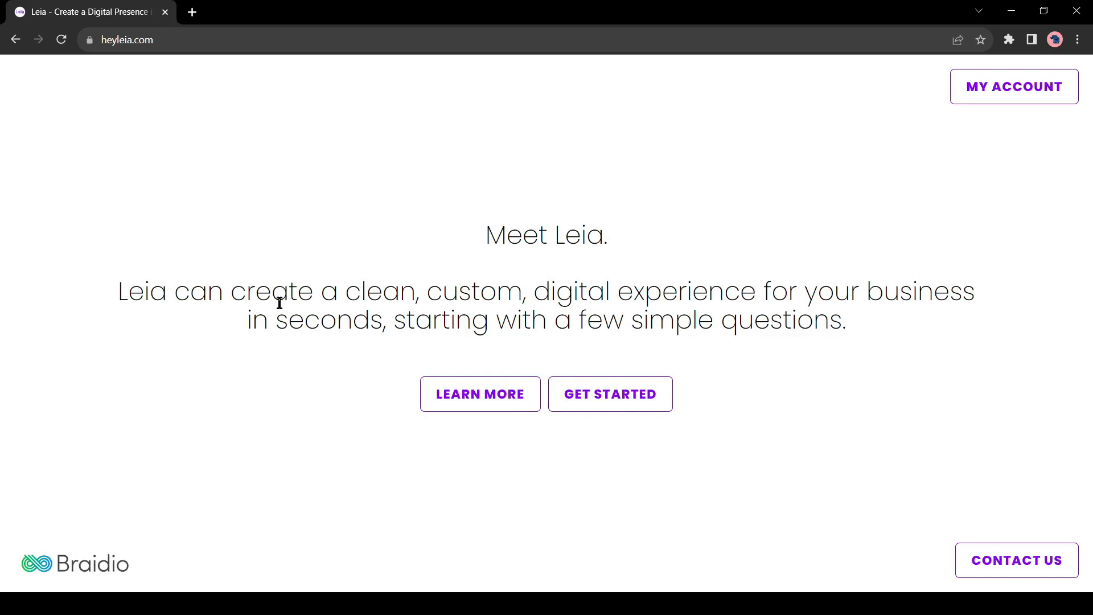
Start a new website and submit 'AI Tools Review' as the business type
left_click_drag(383, 290, 691, 290)
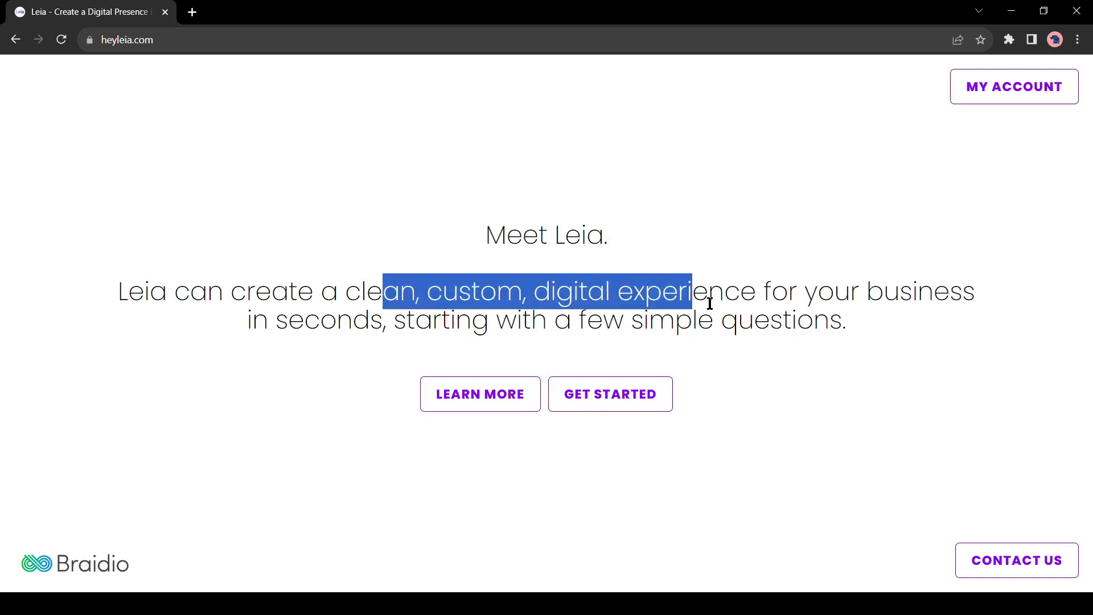
left_click(977, 336)
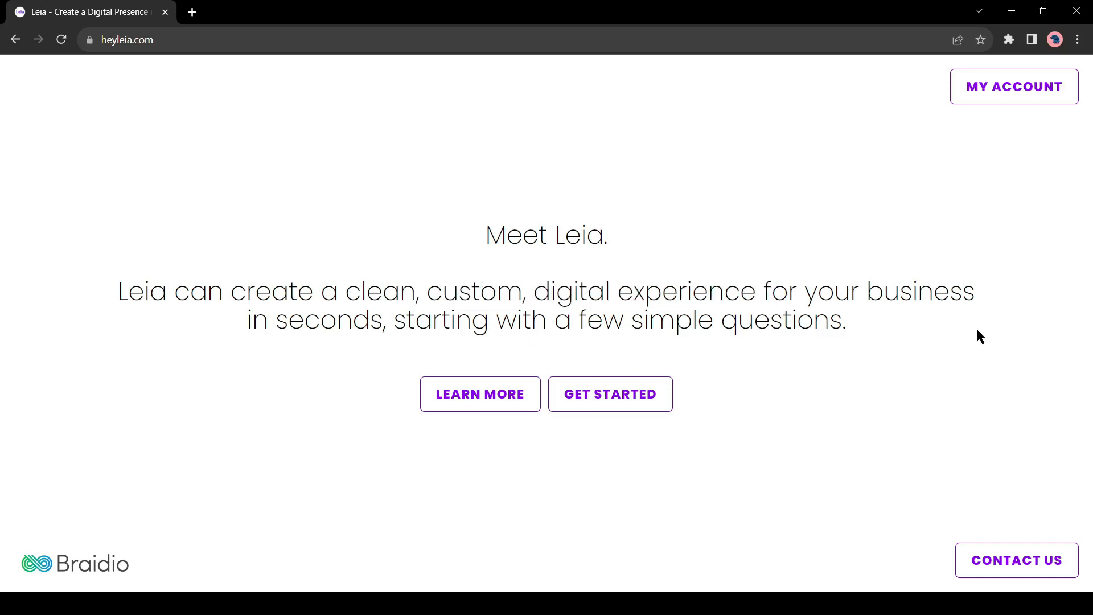
mouse_move(627, 402)
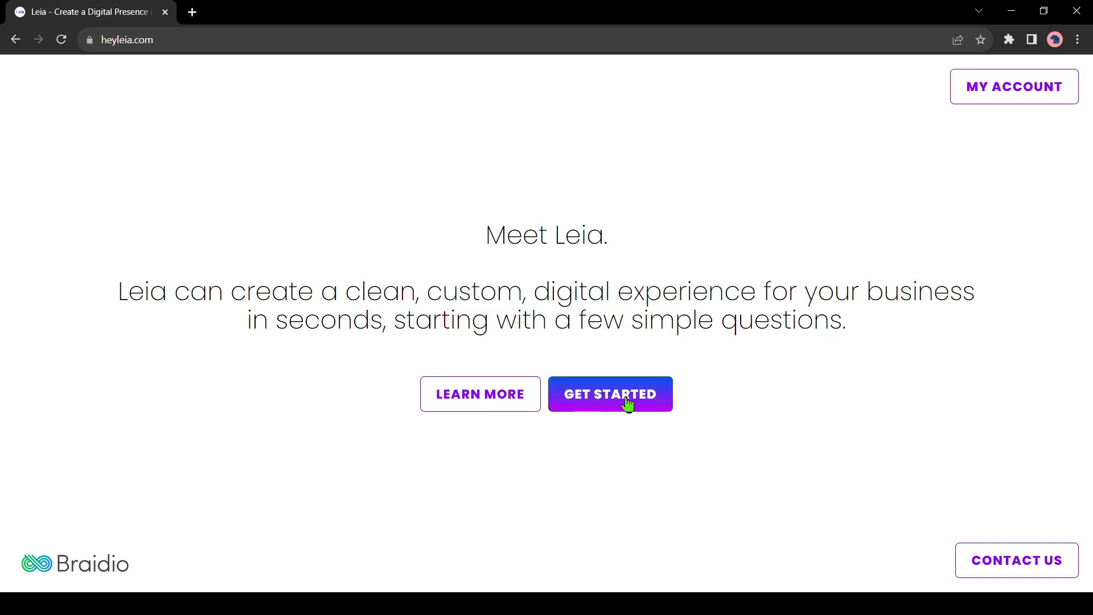
left_click(610, 394)
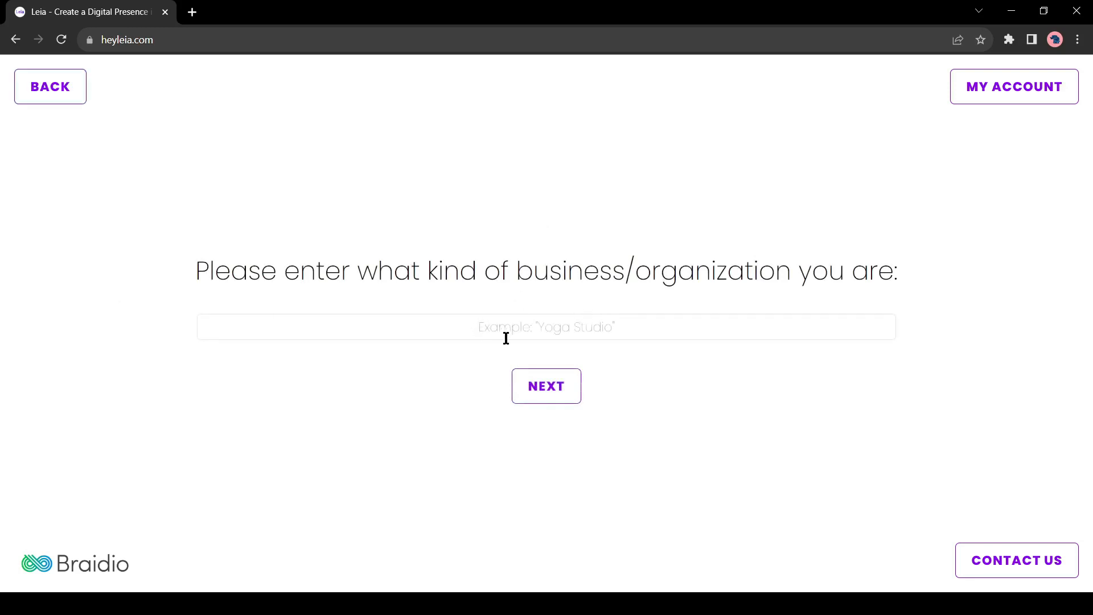
left_click(546, 328)
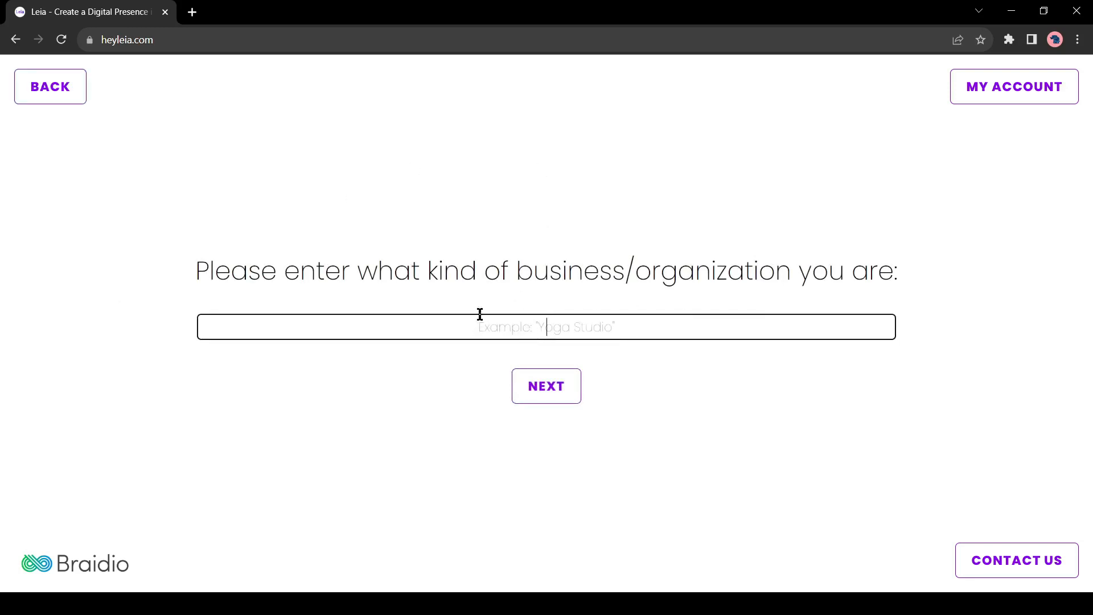
mouse_move(606, 326)
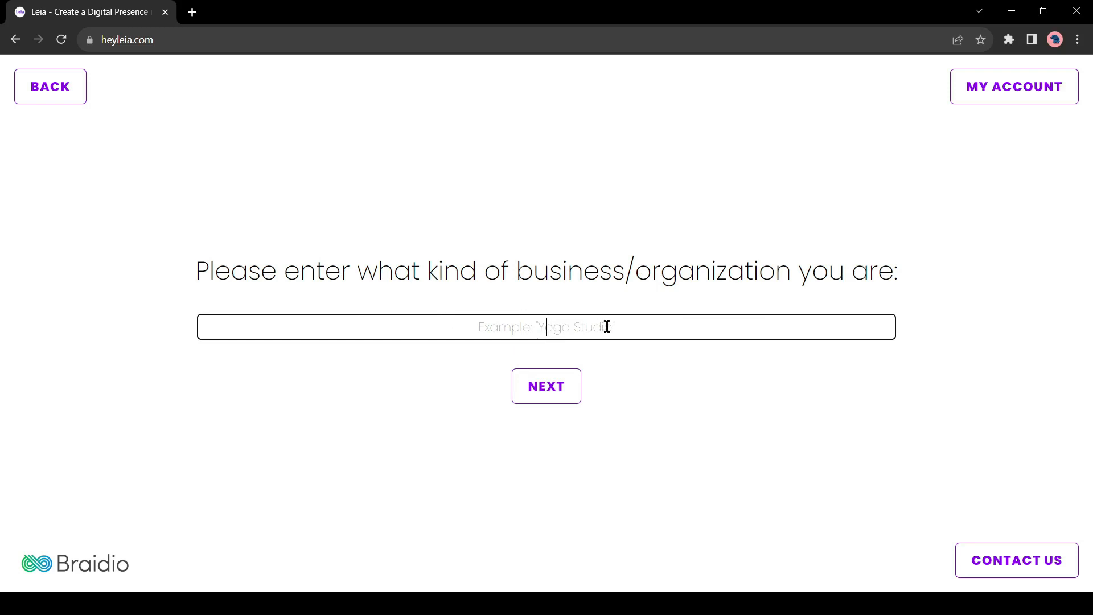
type("AI Tools Review")
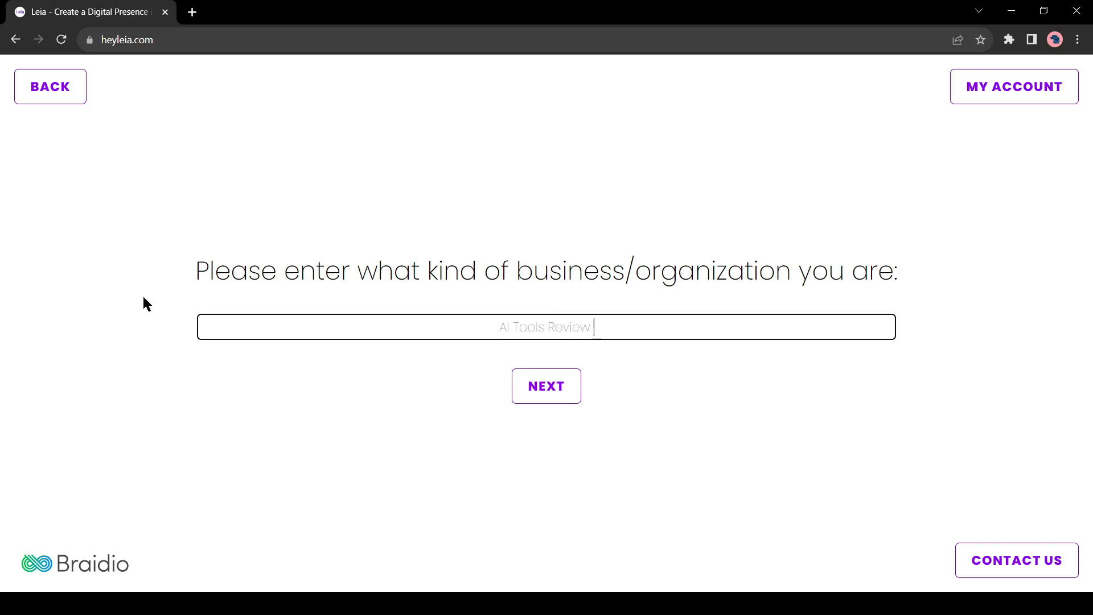
left_click(547, 386)
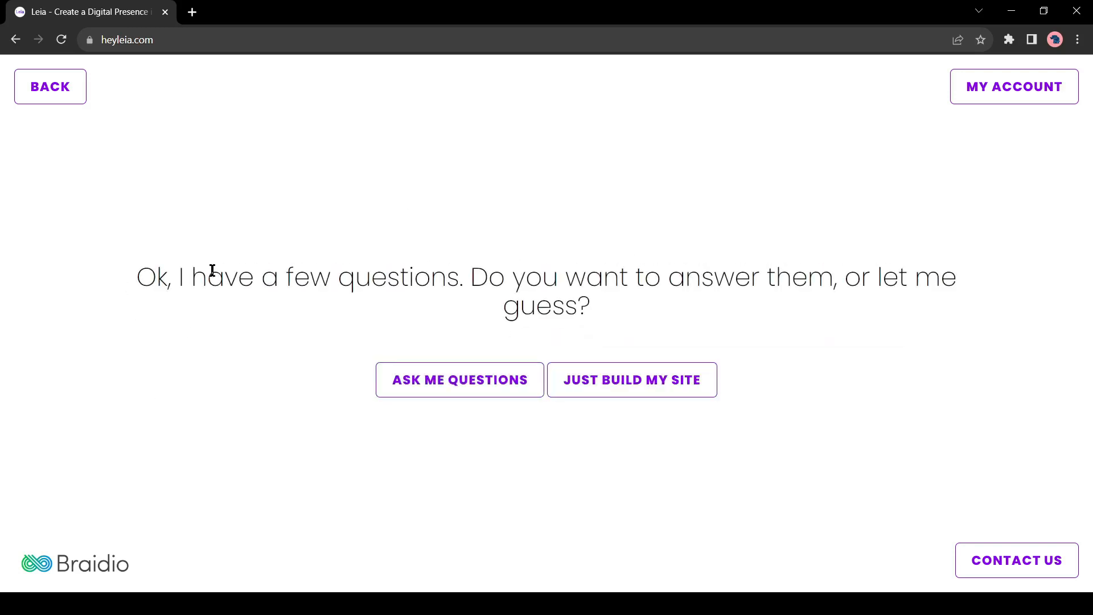
left_click_drag(207, 276, 555, 277)
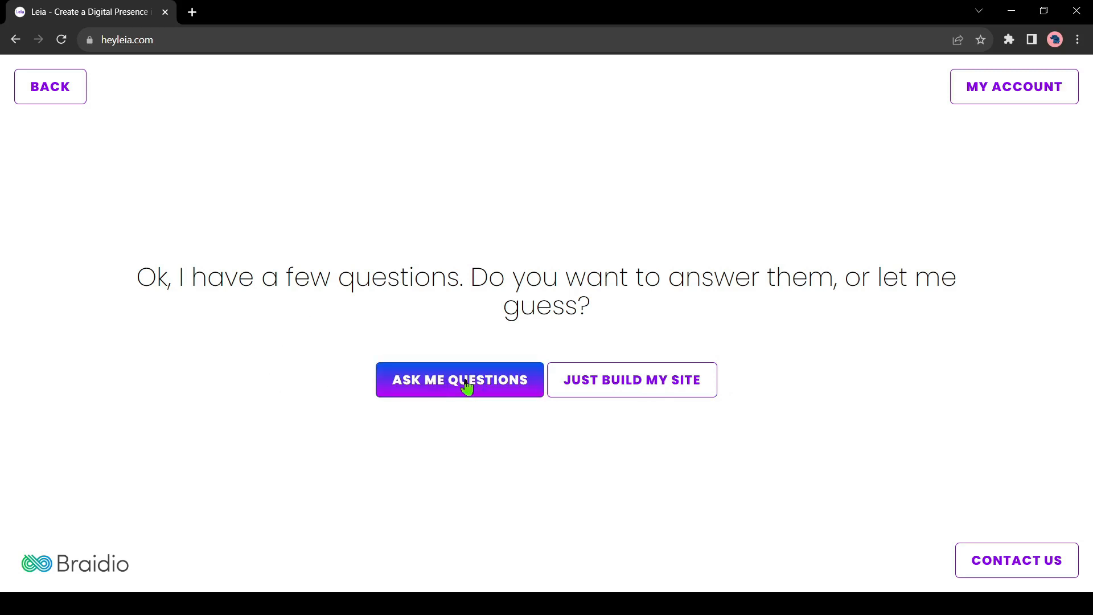
Choose to answer Leia's questions and name the website 'aininja'
left_click(466, 380)
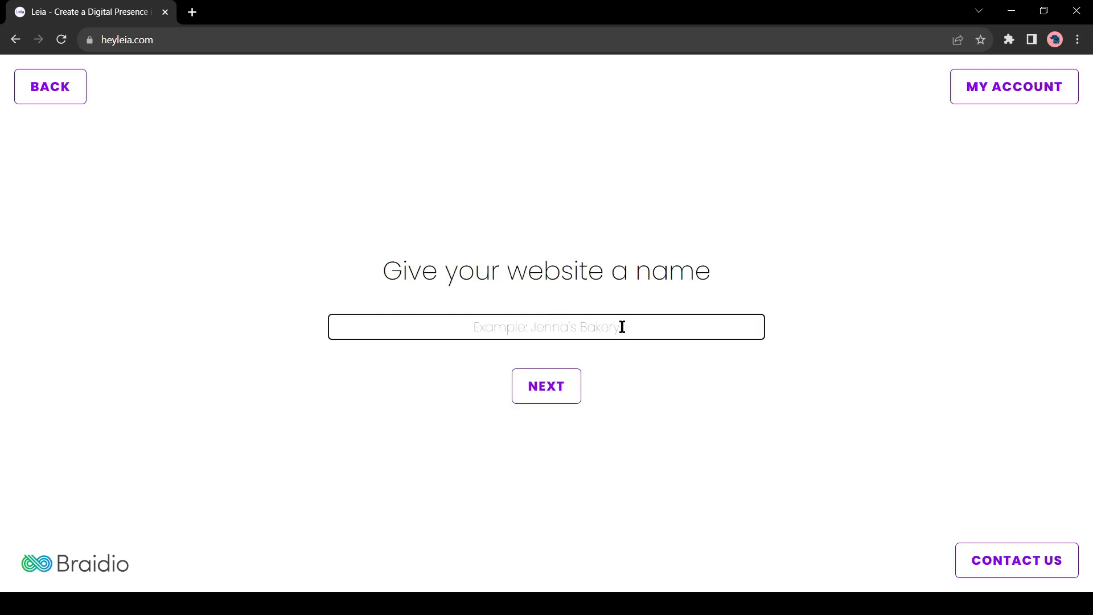
type("ai")
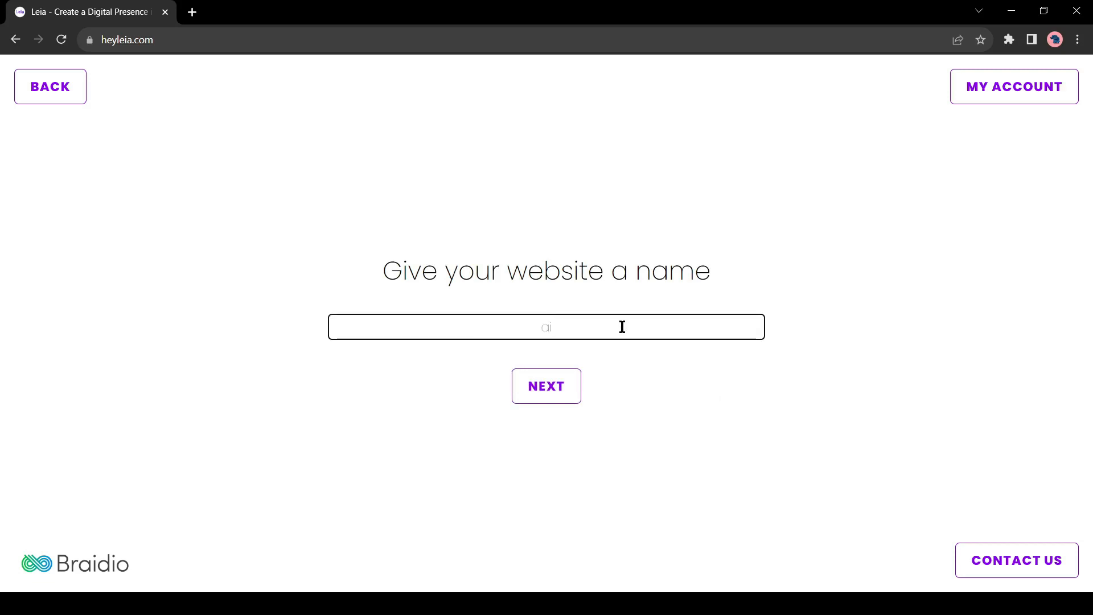
type("aininja")
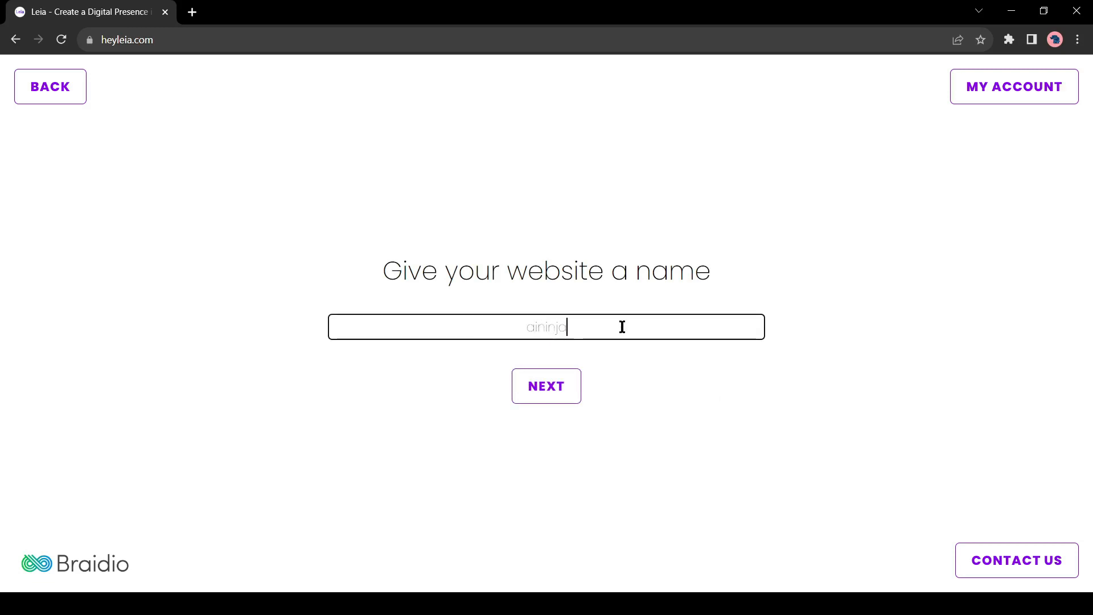
left_click(546, 385)
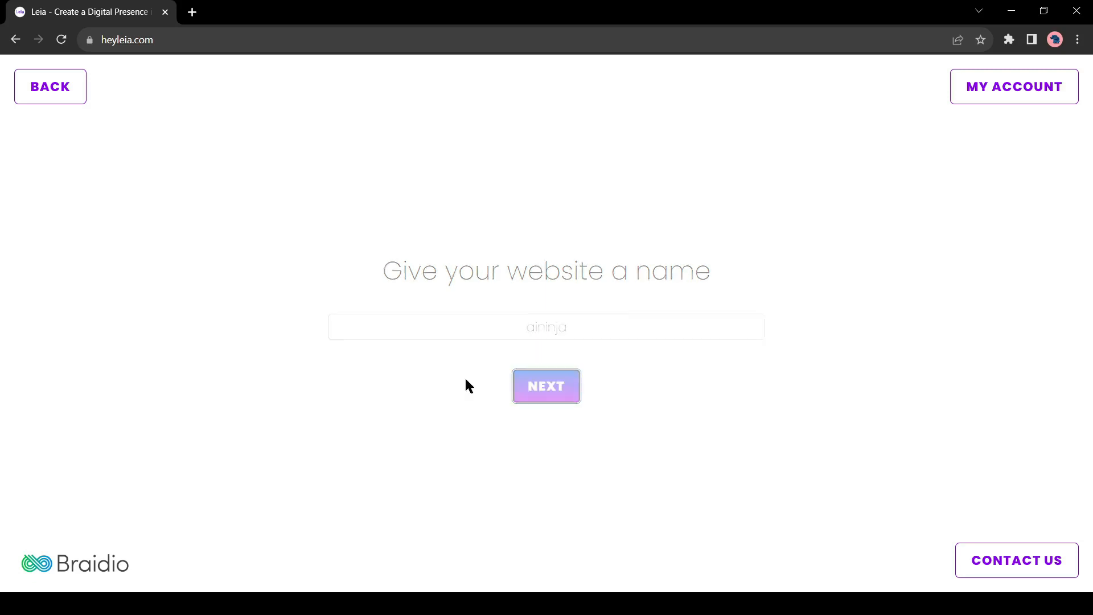
Enter the slogan 'Find the best AI Solutions' and accept the suggested aininja domain
left_click(547, 386)
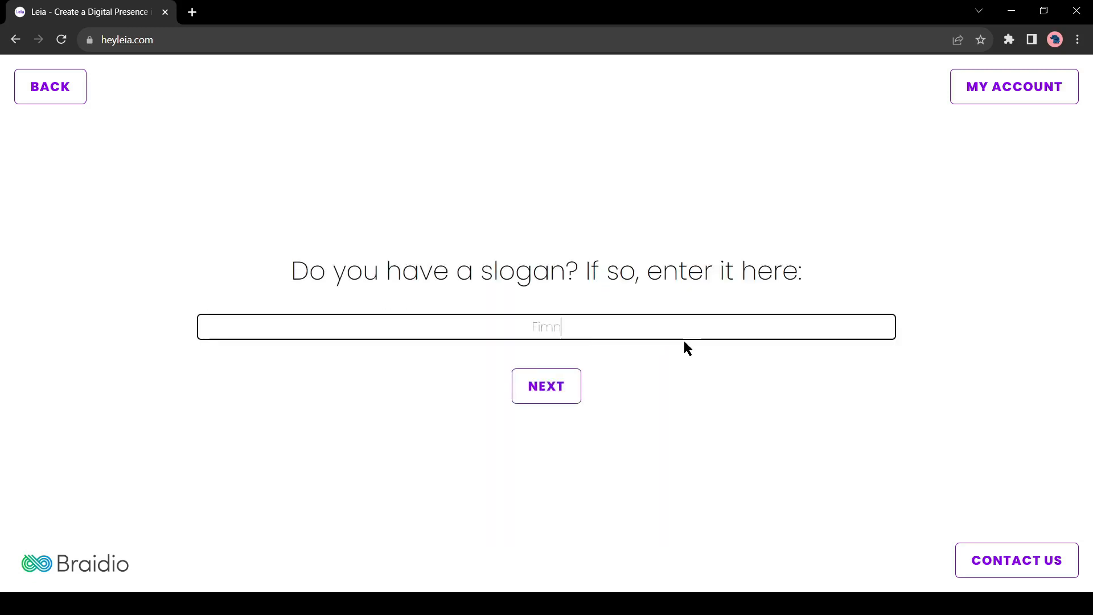
type("Find the best AI Solutions")
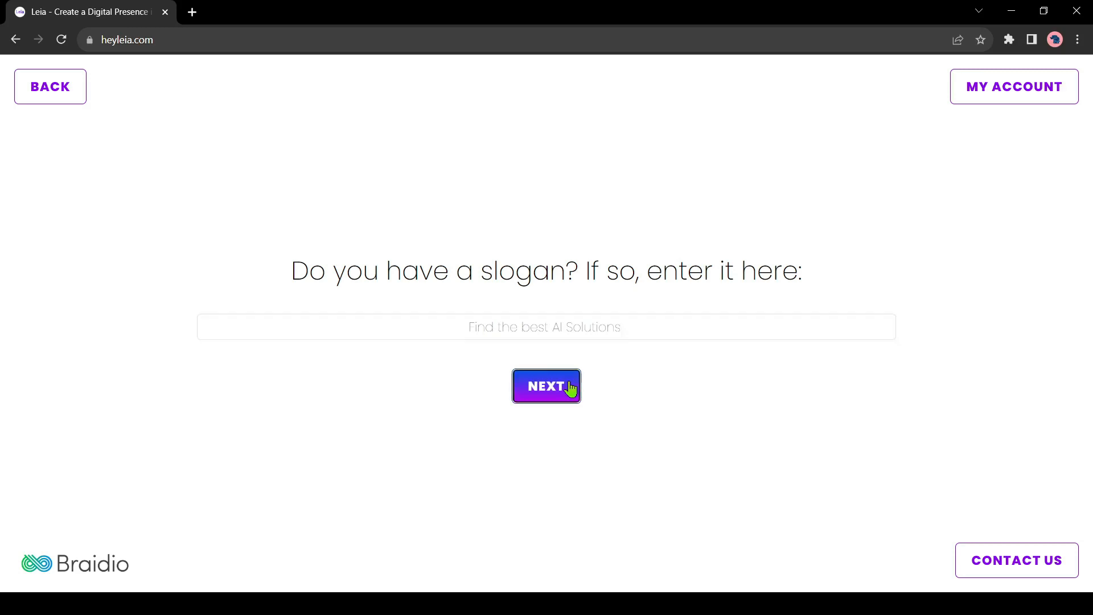
left_click(546, 386)
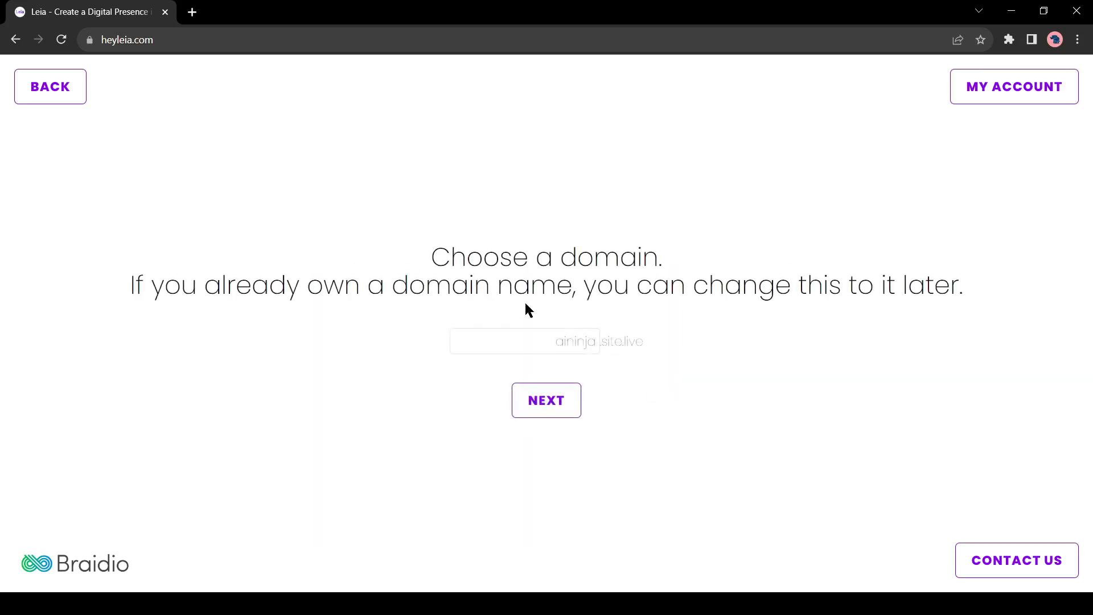
left_click_drag(222, 285, 756, 292)
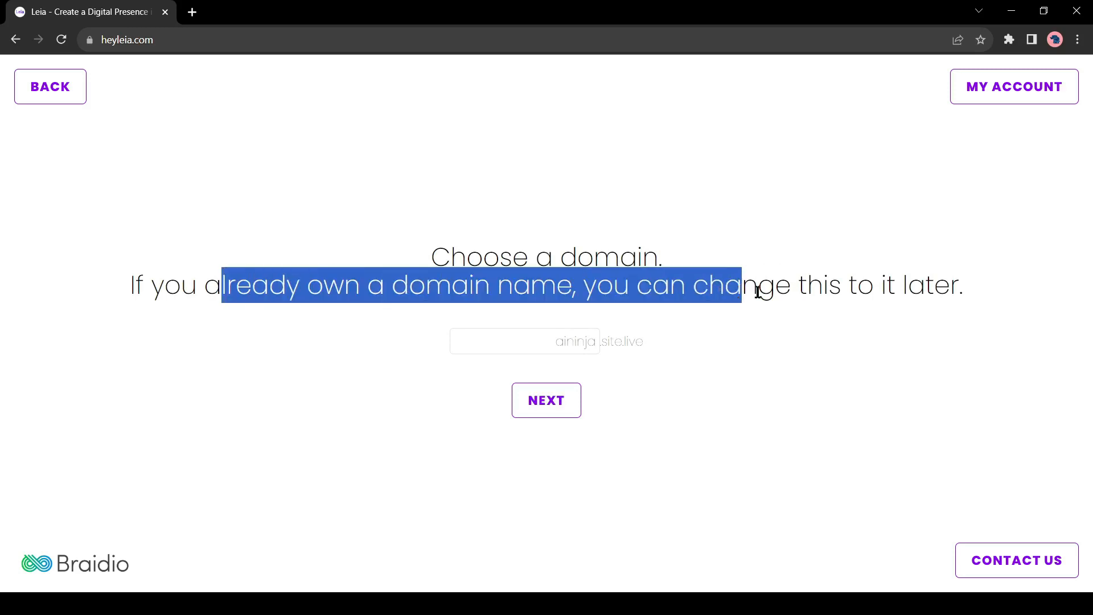
left_click(628, 350)
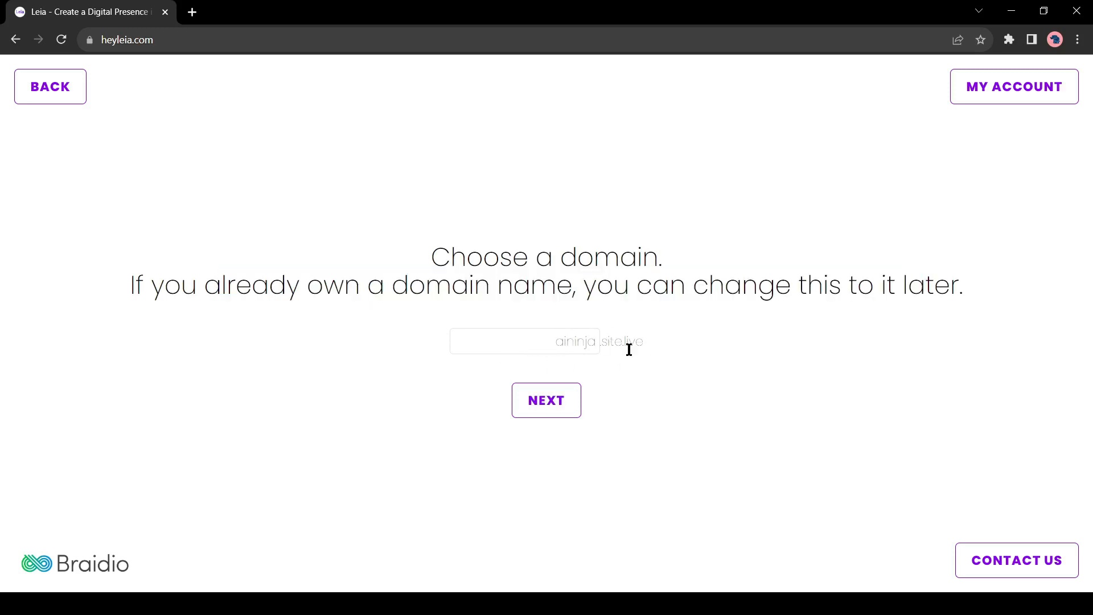
left_click(547, 400)
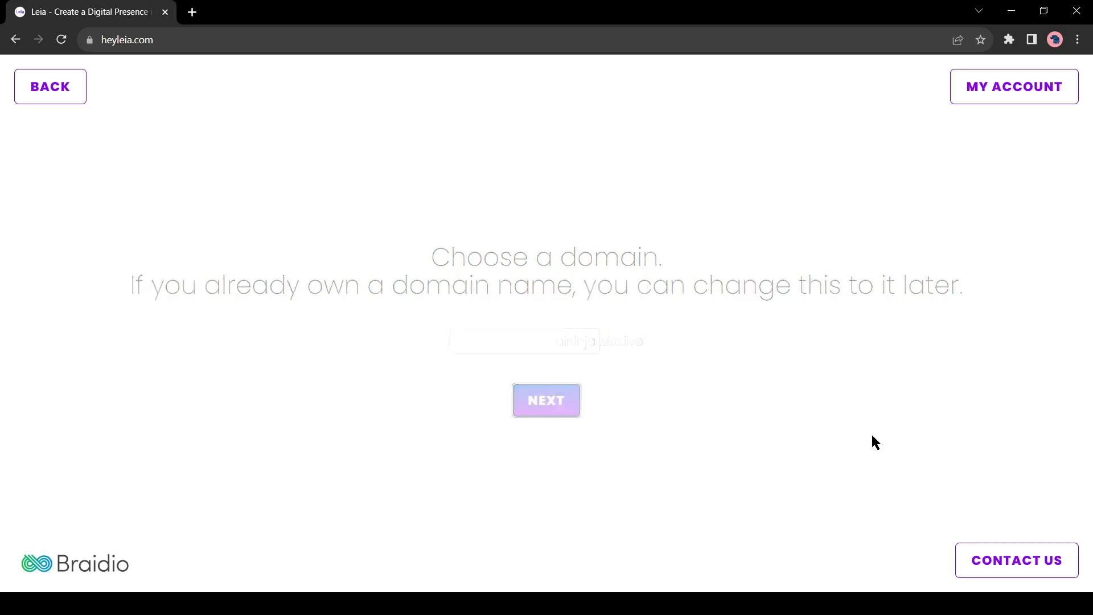
Answer that the site sells products and books services, and include an About section
left_click(546, 401)
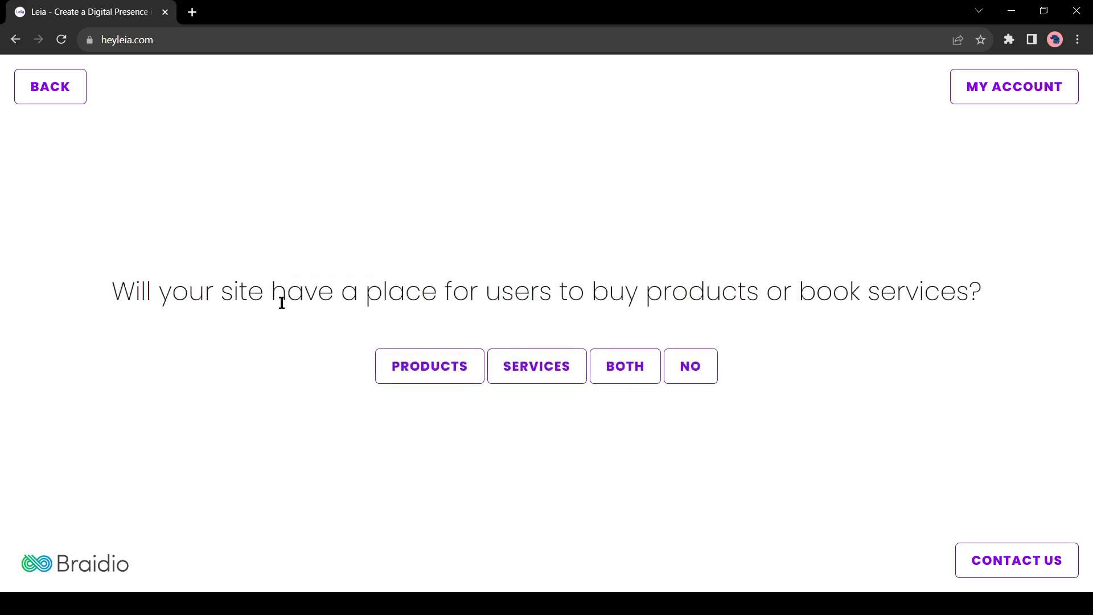
mouse_move(453, 298)
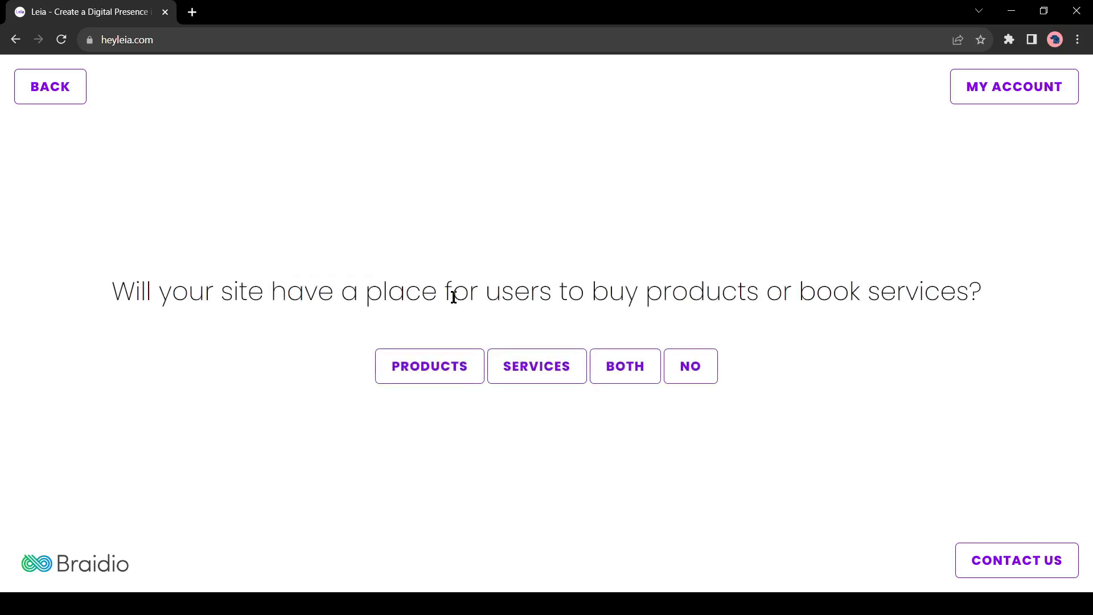
mouse_move(423, 342)
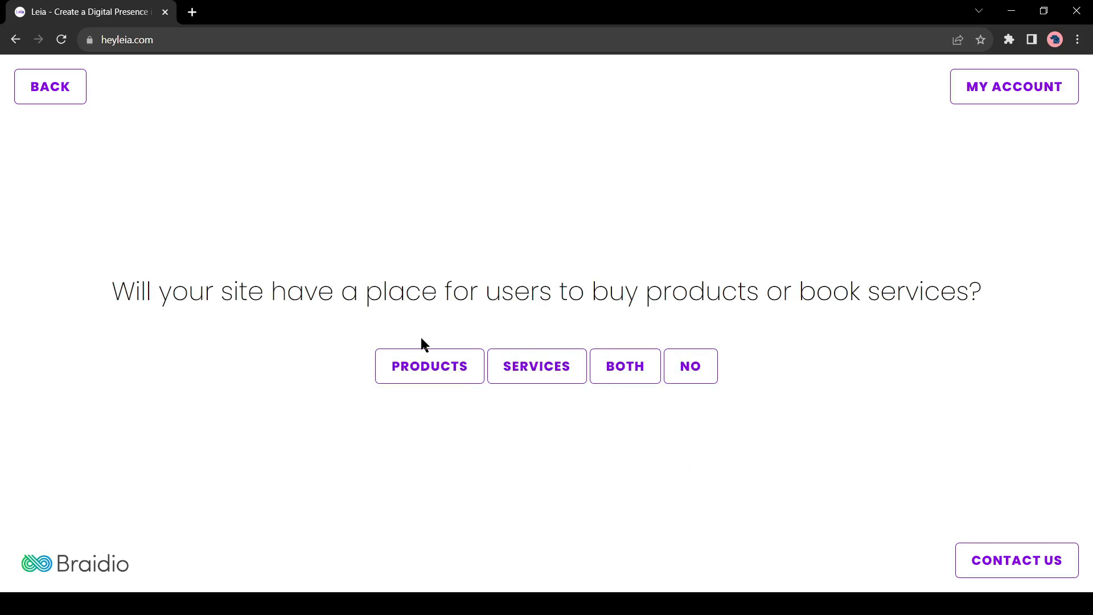
mouse_move(764, 330)
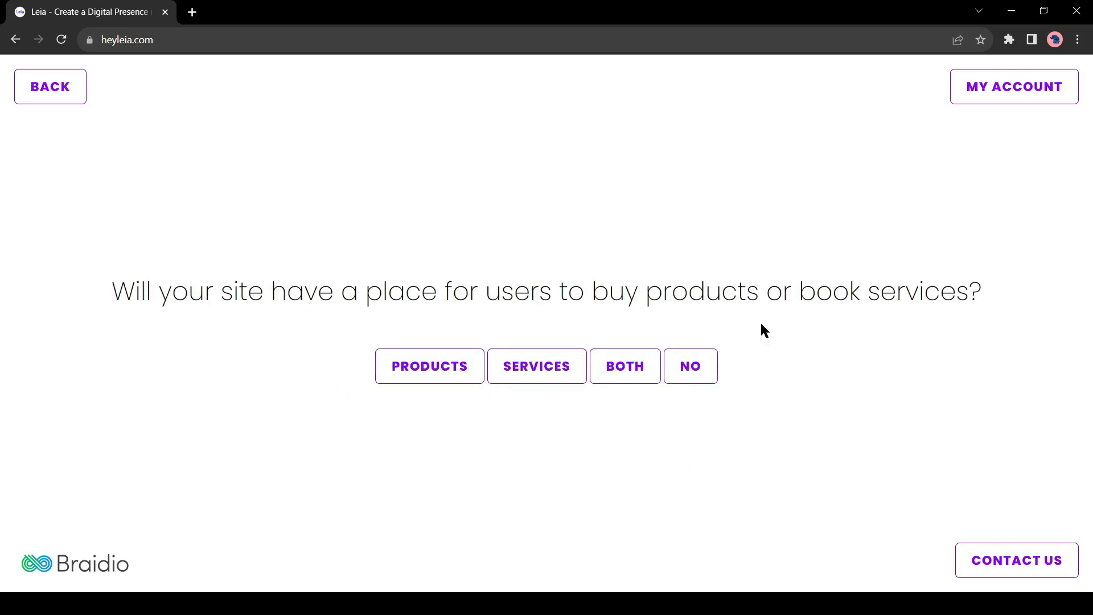
left_click(537, 366)
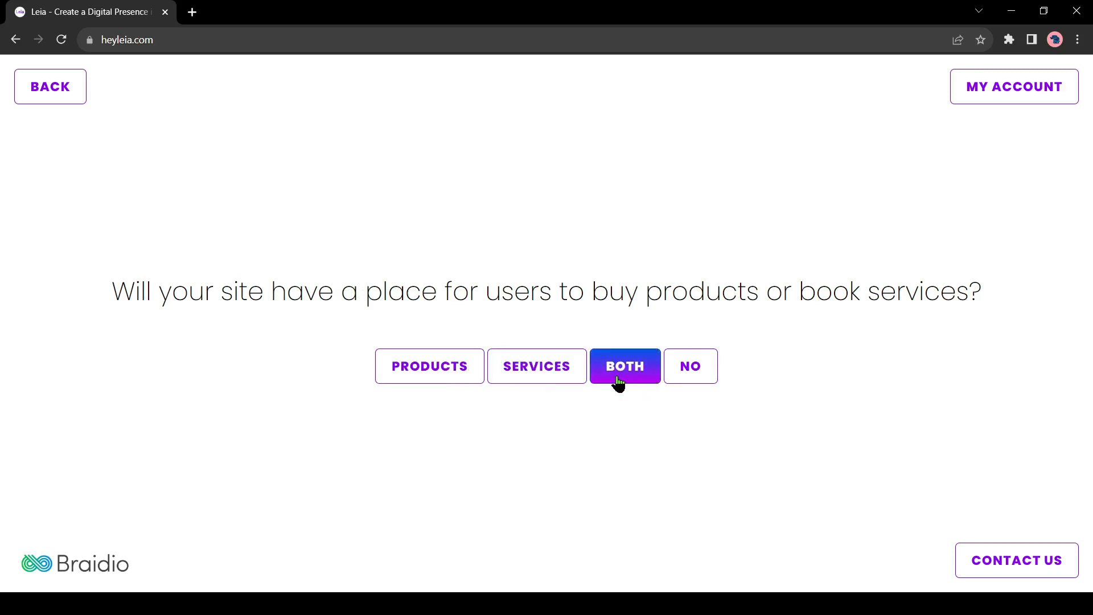
left_click(624, 366)
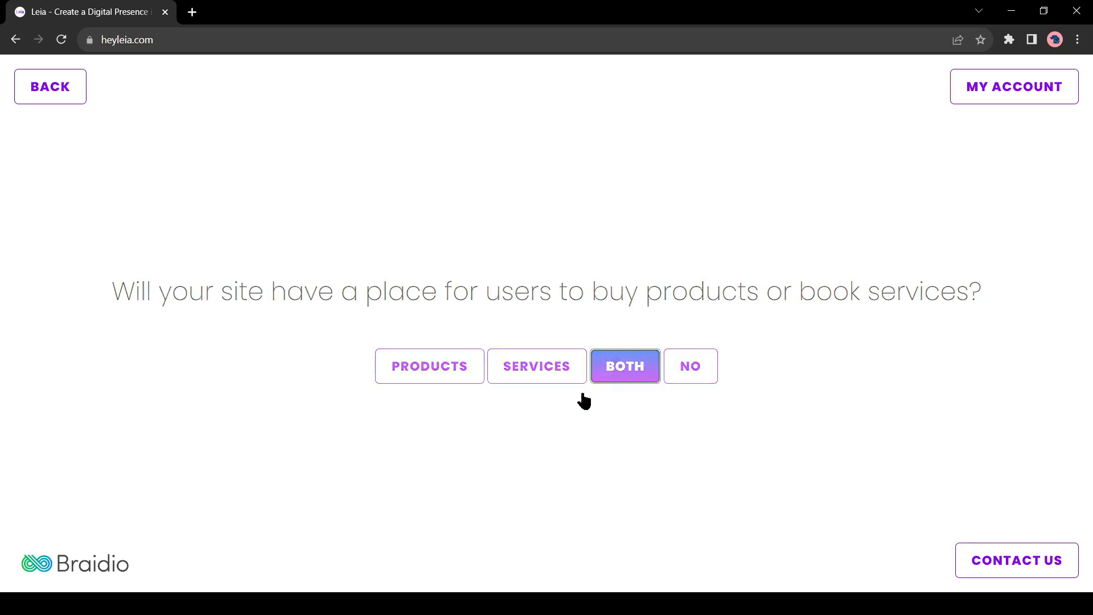
left_click(625, 365)
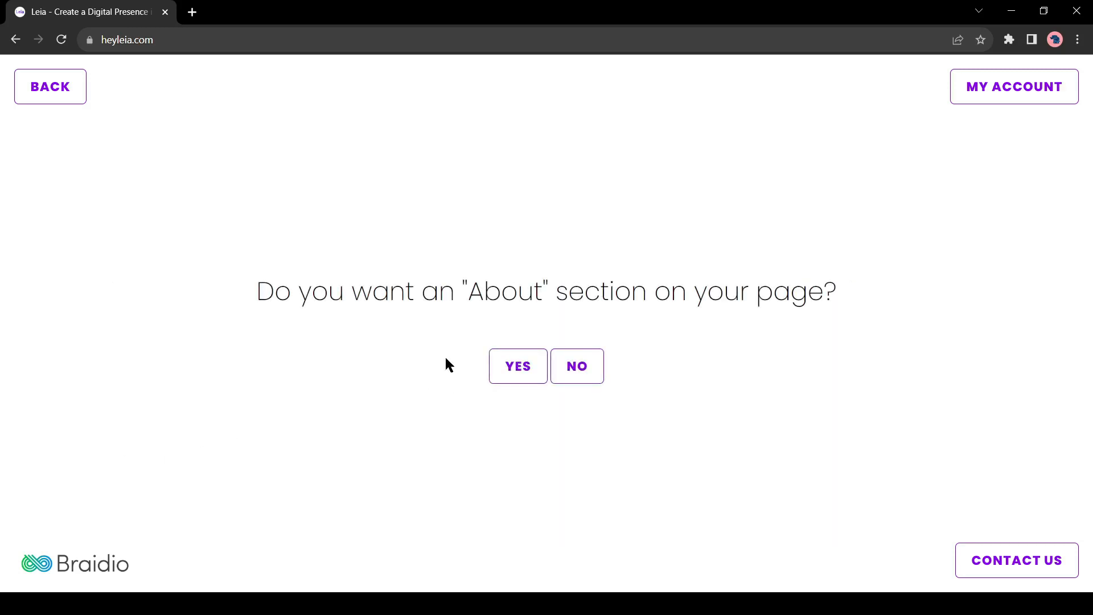
left_click_drag(461, 291, 656, 290)
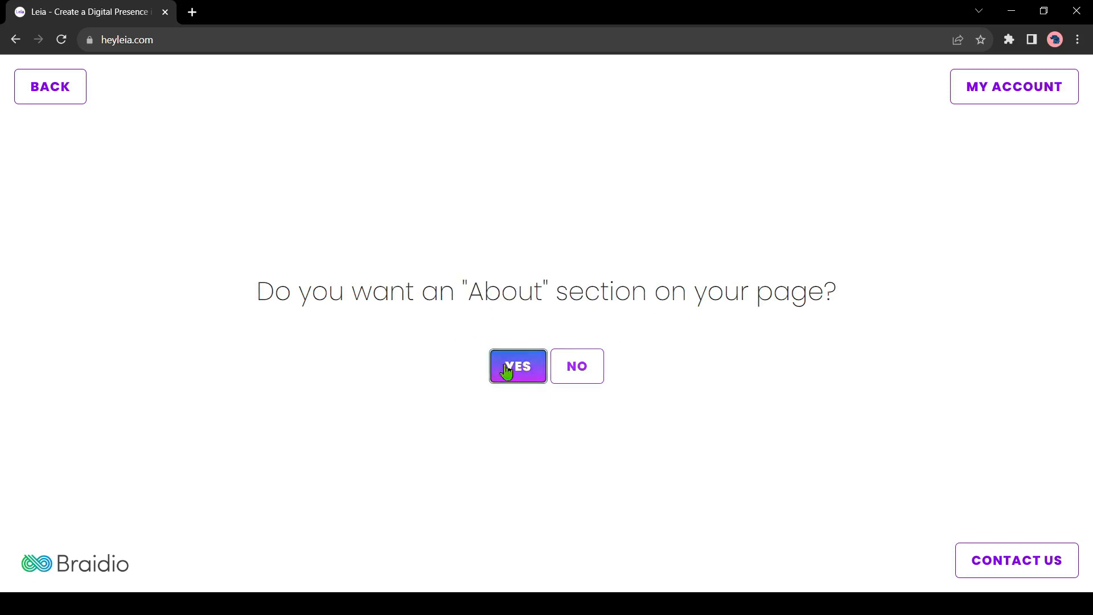
left_click(518, 365)
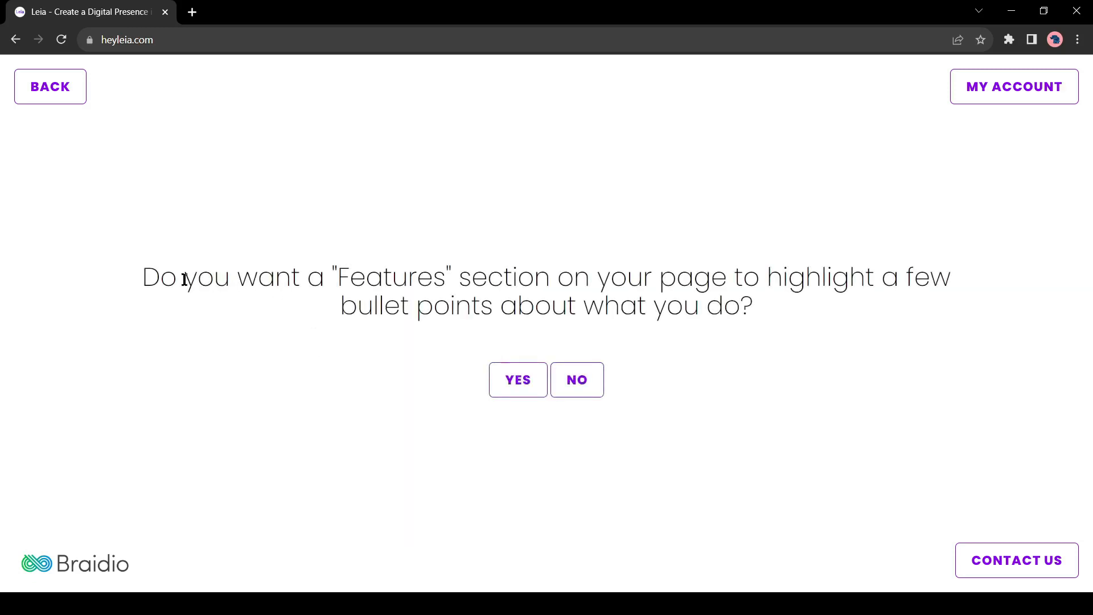
mouse_move(881, 284)
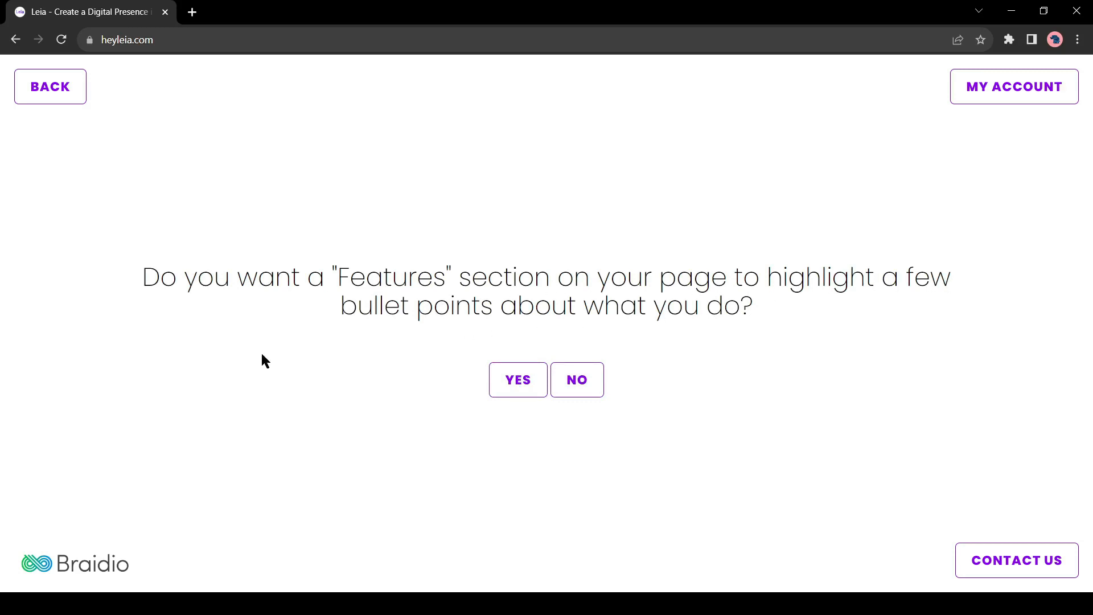
Include Features, photo gallery and testimonials sections in the site plan
left_click(518, 380)
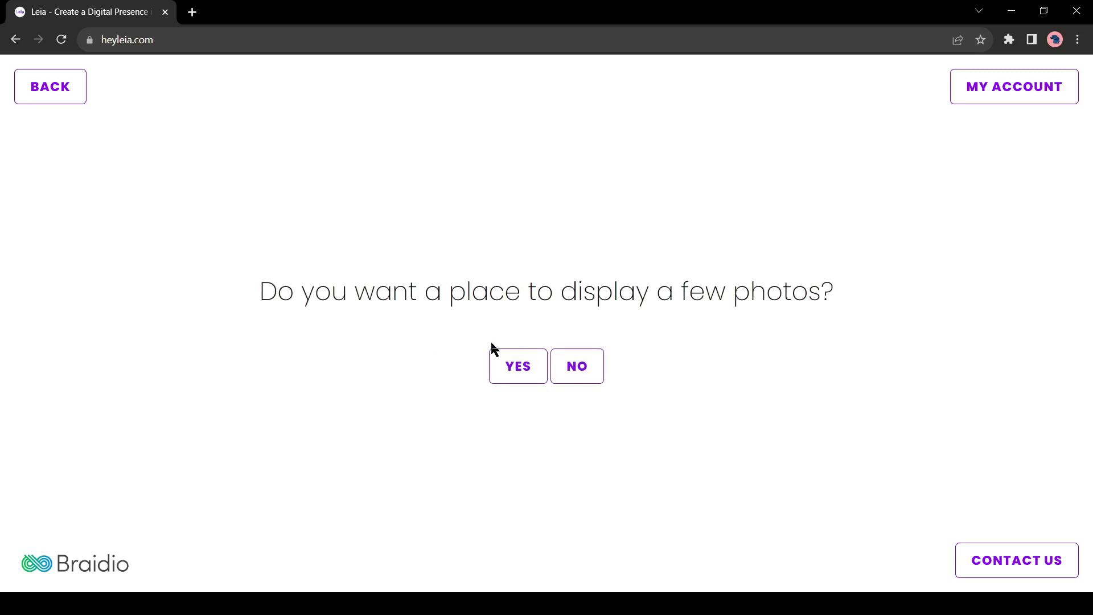
left_click(517, 367)
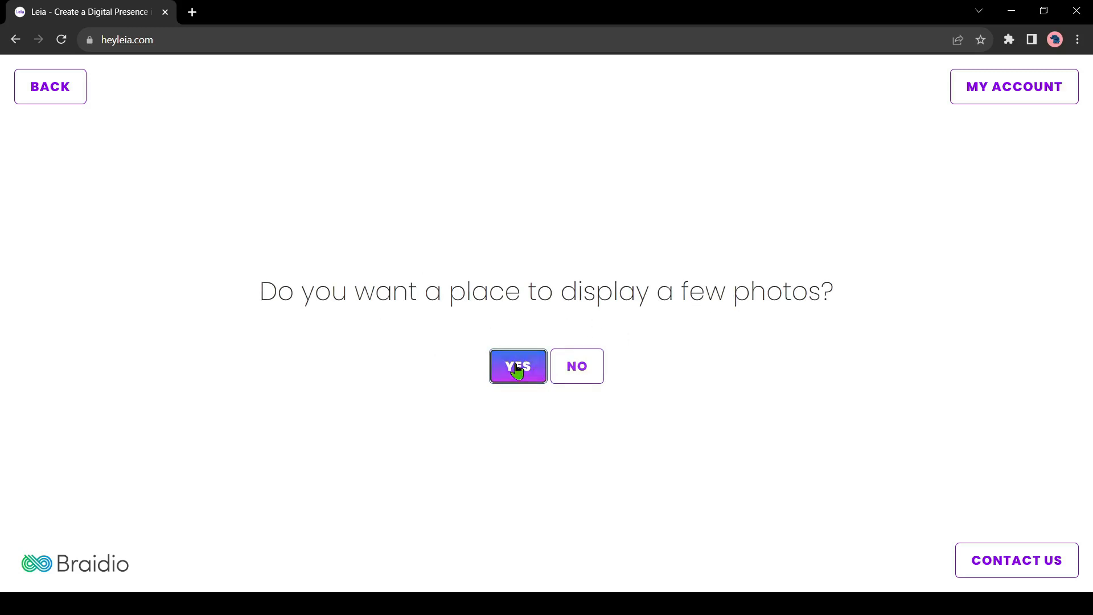
left_click(518, 367)
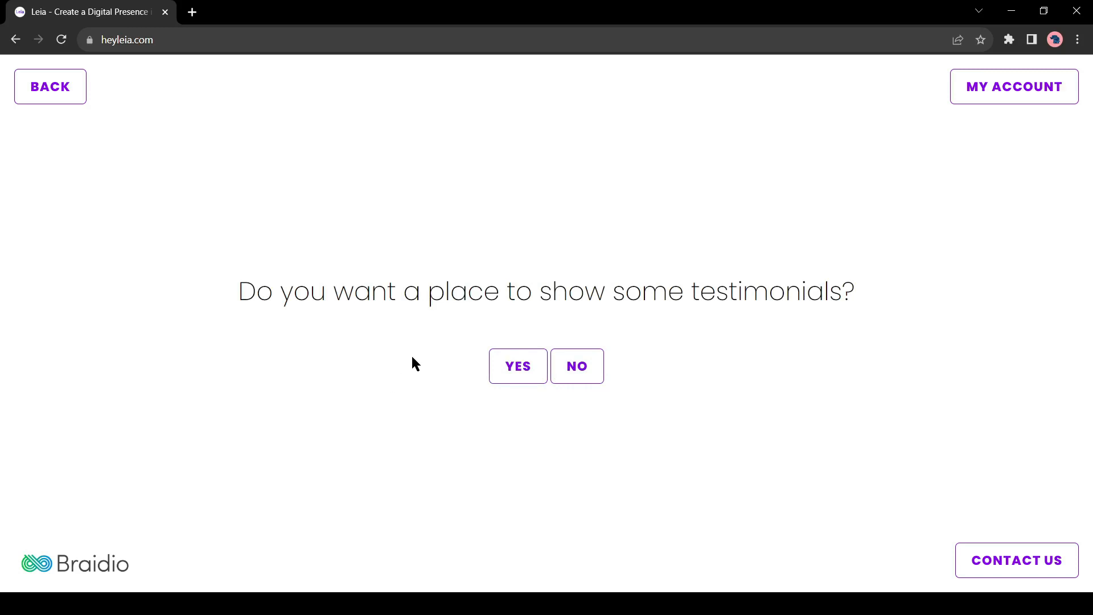
mouse_move(690, 325)
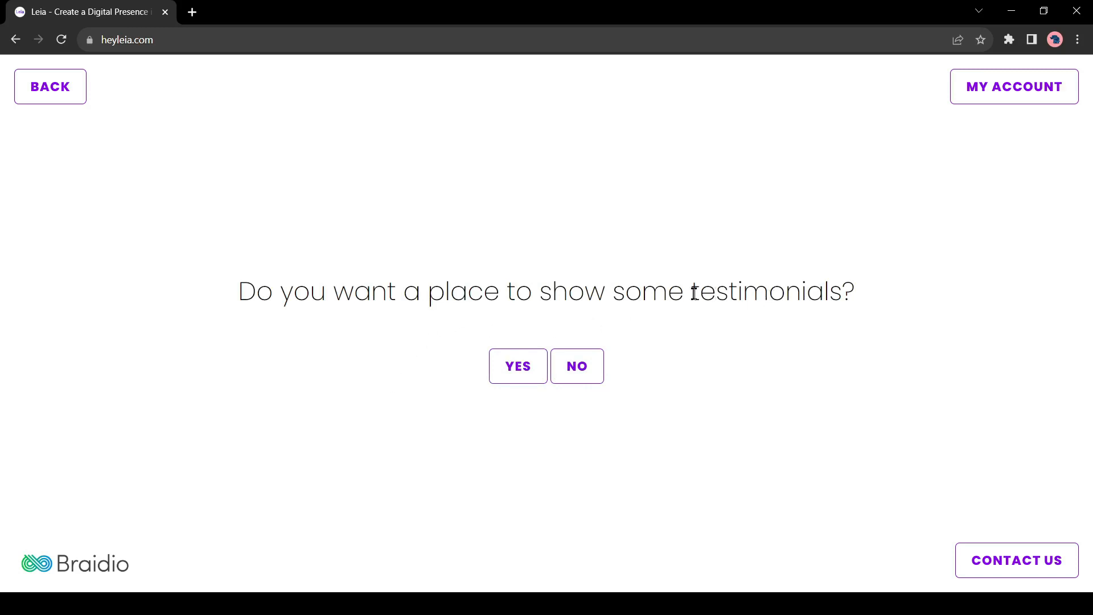
double_click(772, 292)
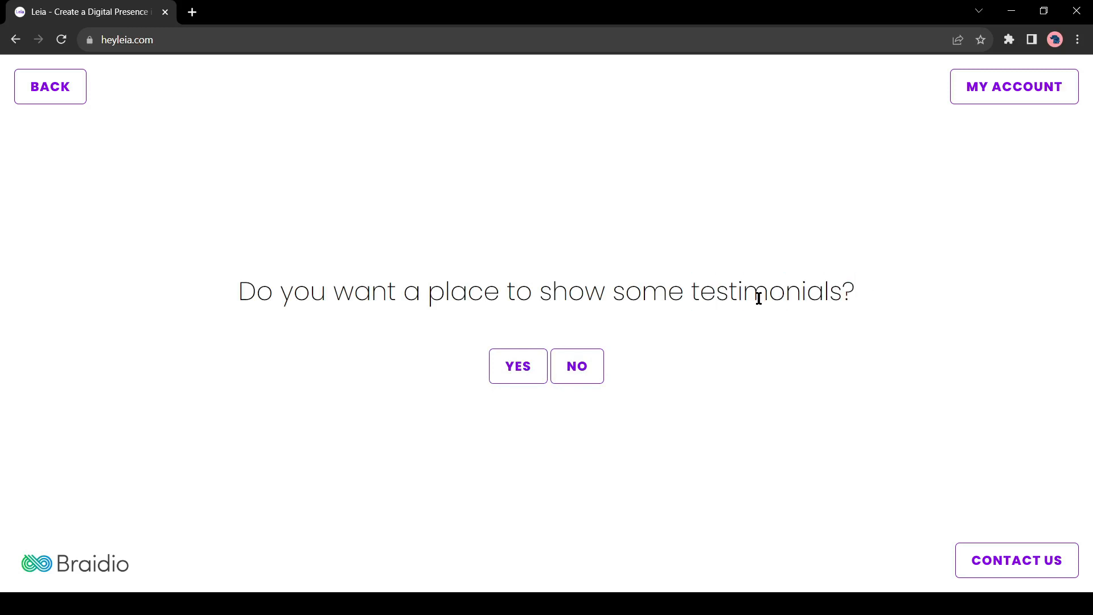
left_click(519, 366)
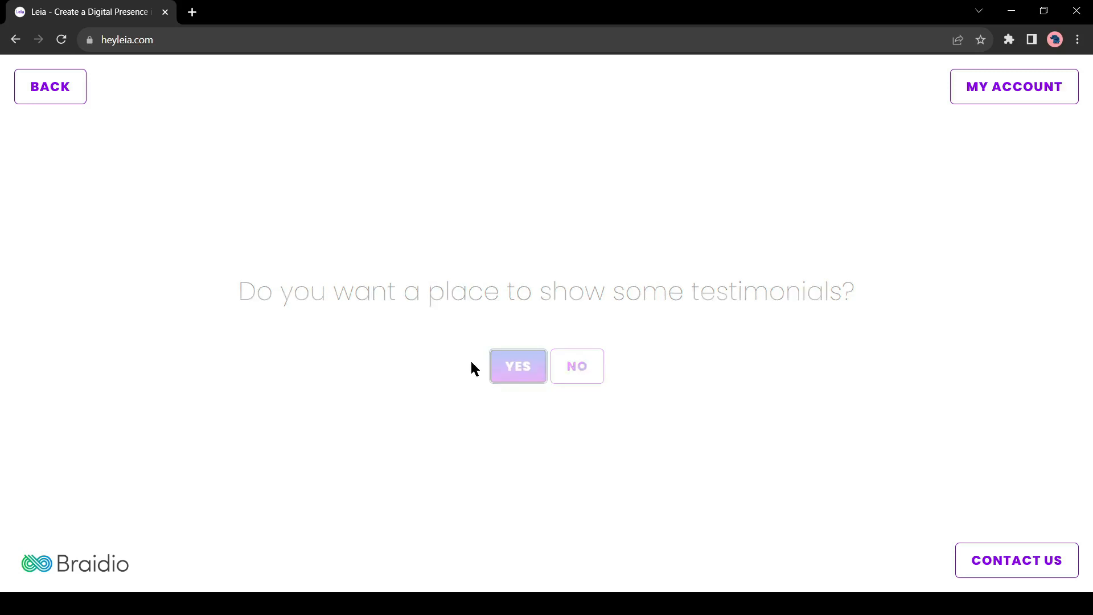
left_click(518, 367)
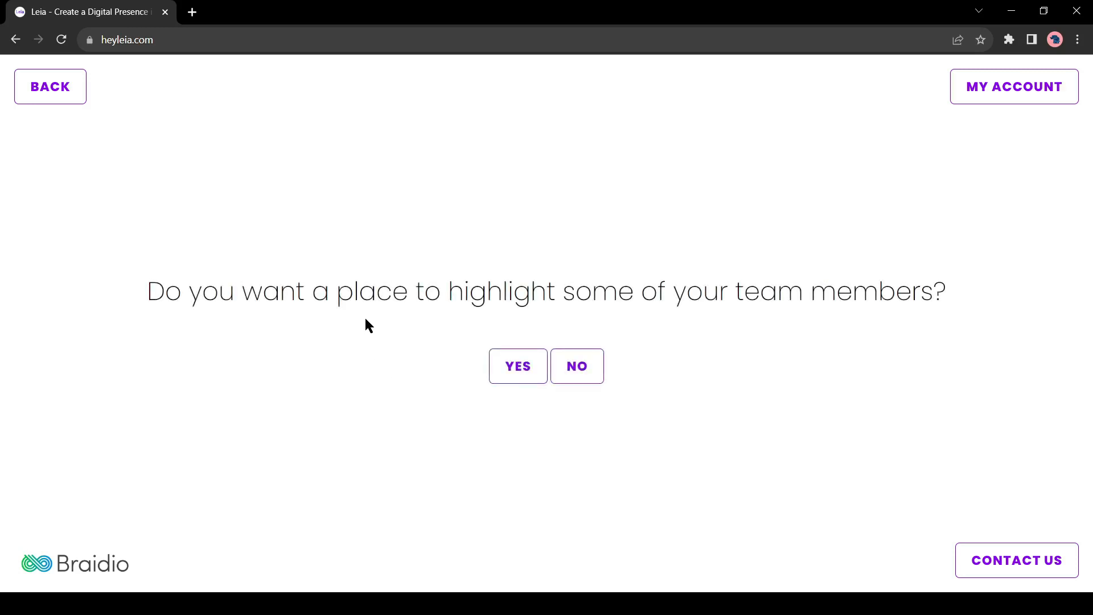
mouse_move(857, 308)
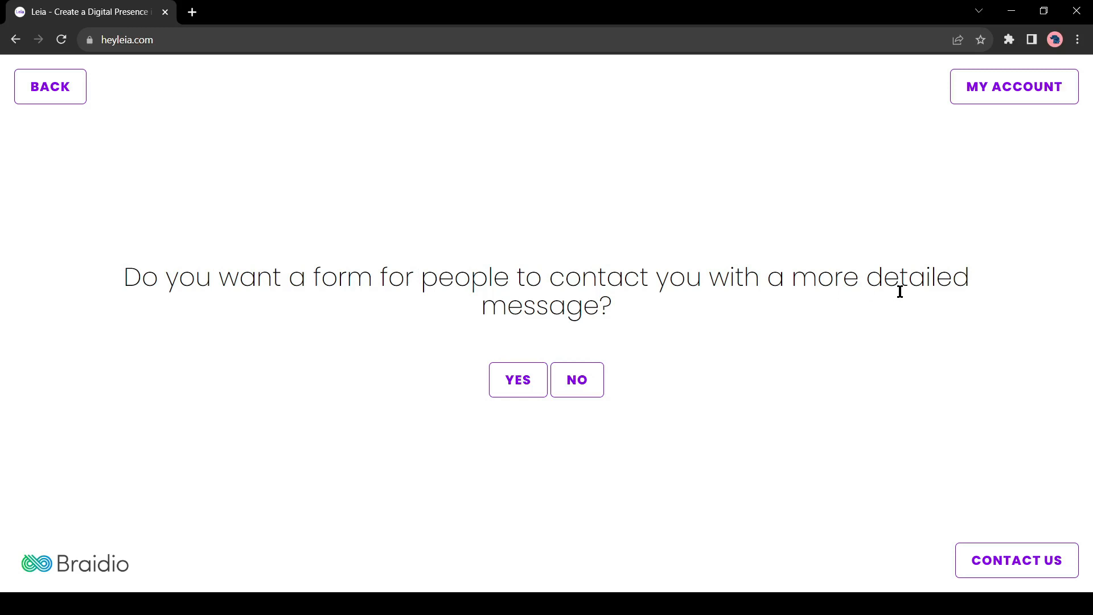
Include a detailed contact form and upload a logo file
left_click(576, 380)
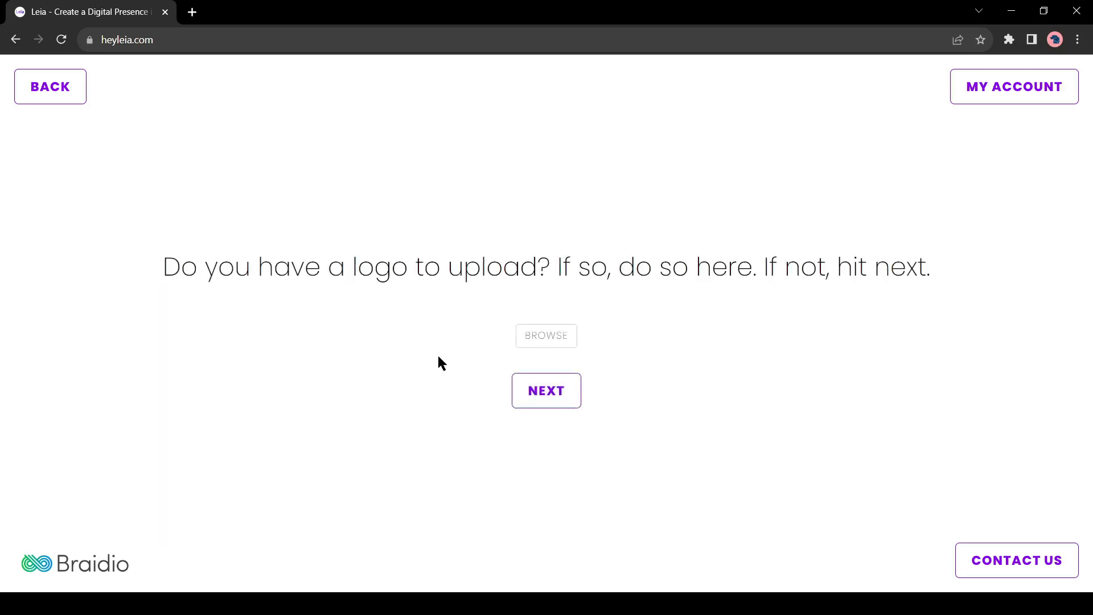
mouse_move(557, 349)
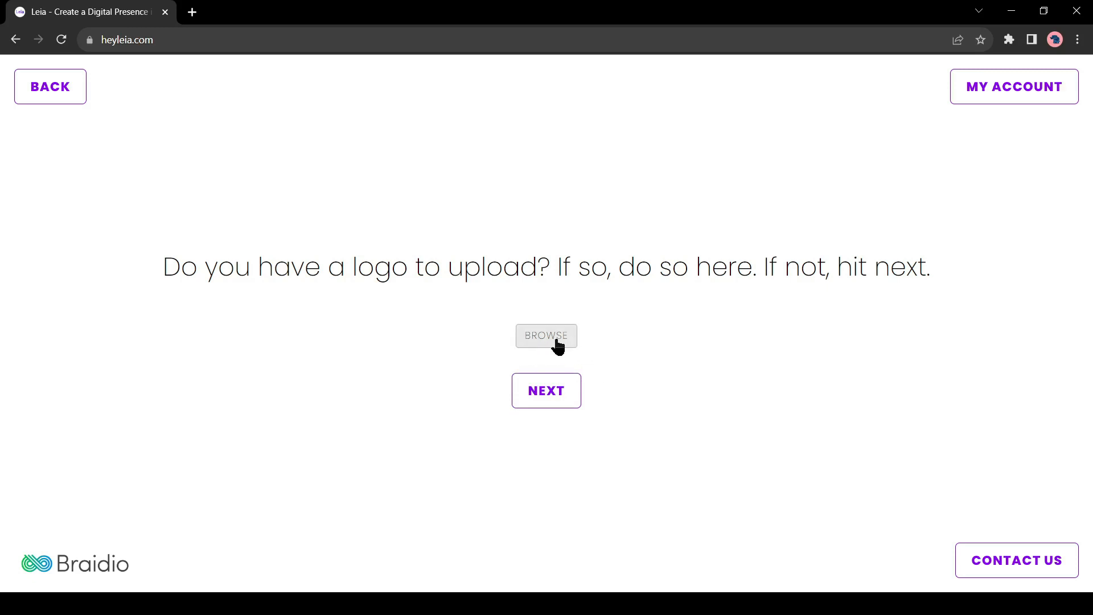
left_click(546, 335)
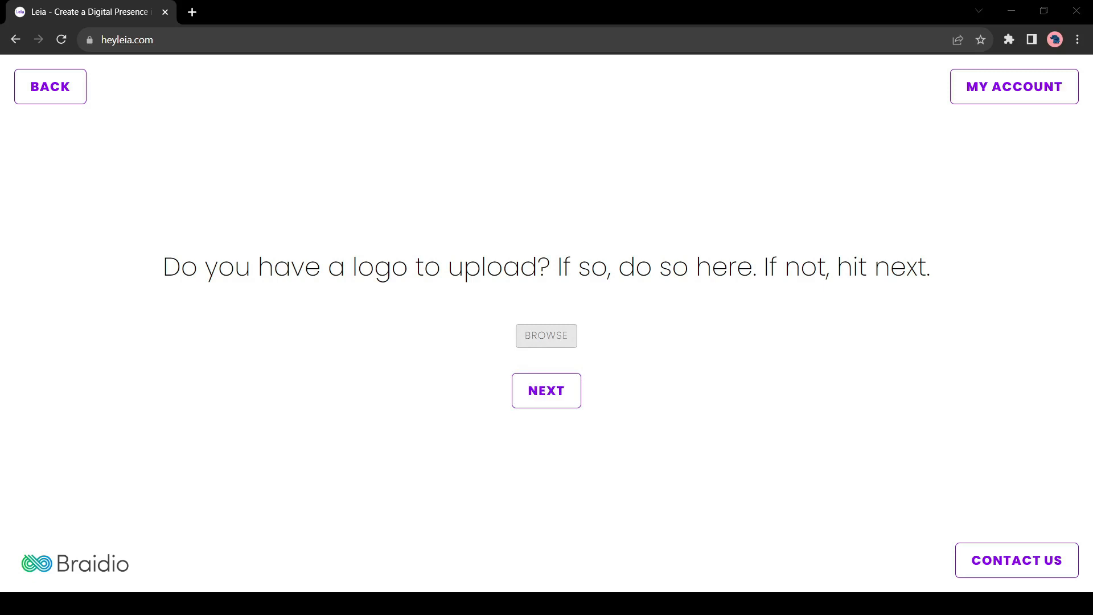
left_click(546, 335)
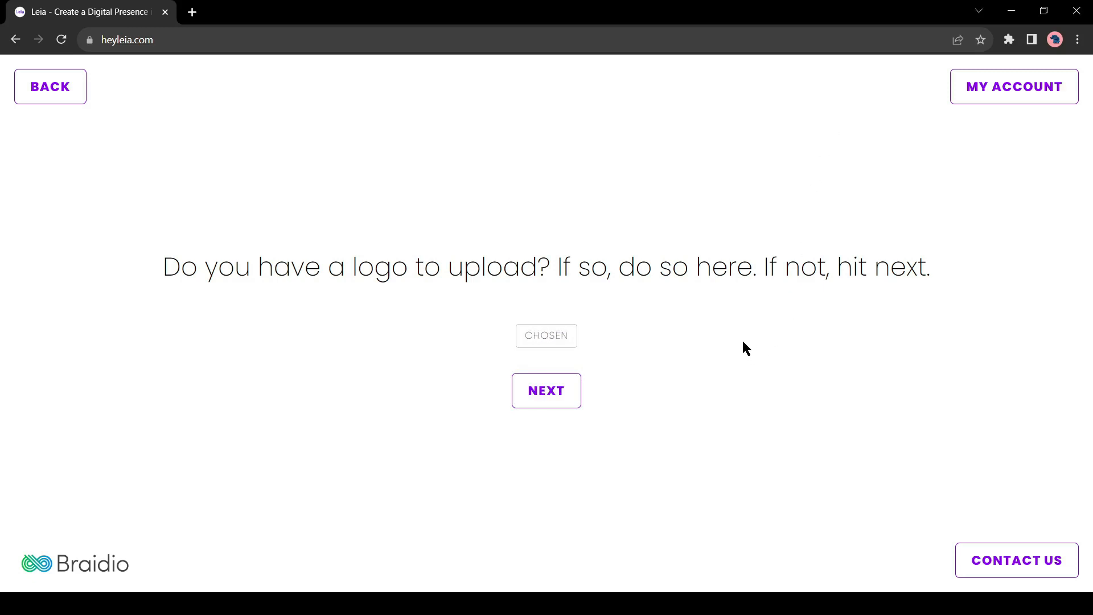
left_click(547, 390)
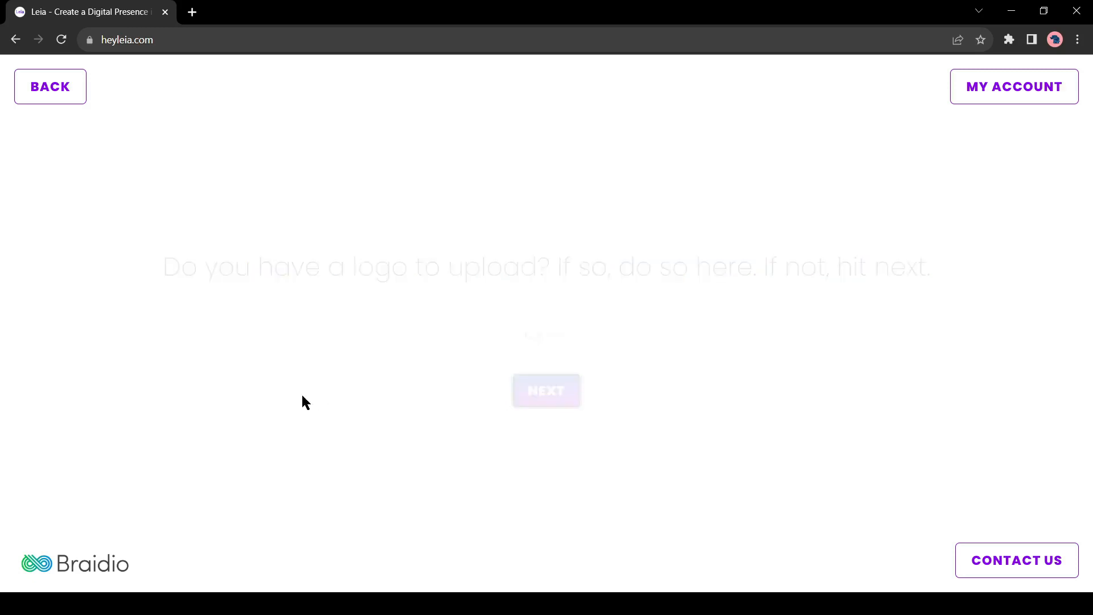
left_click(546, 391)
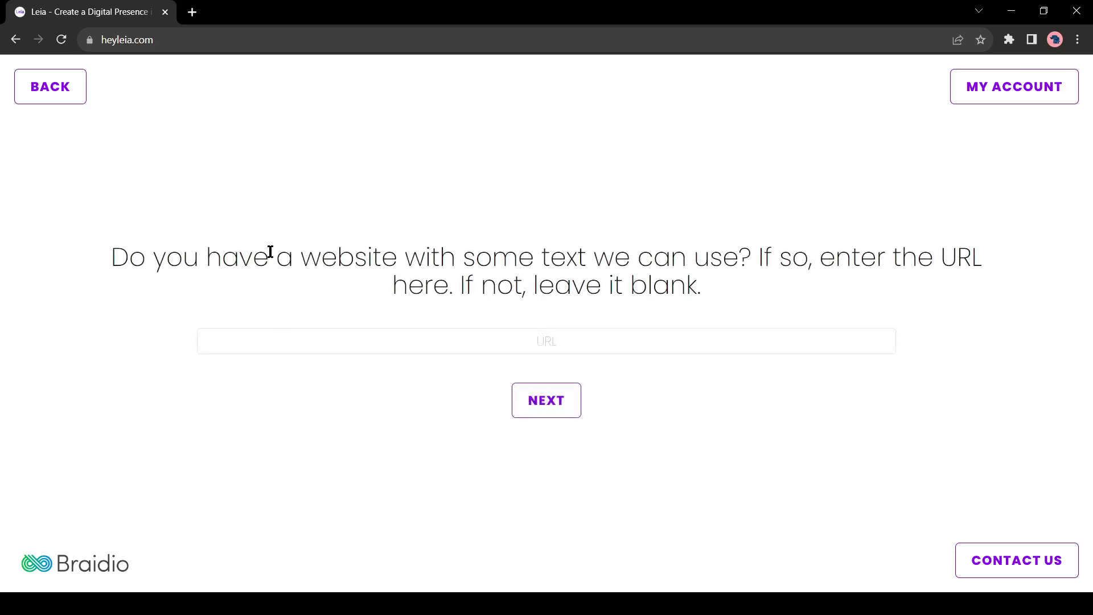
Leave the existing website address blank and agree to answer more questions
left_click_drag(274, 256, 695, 256)
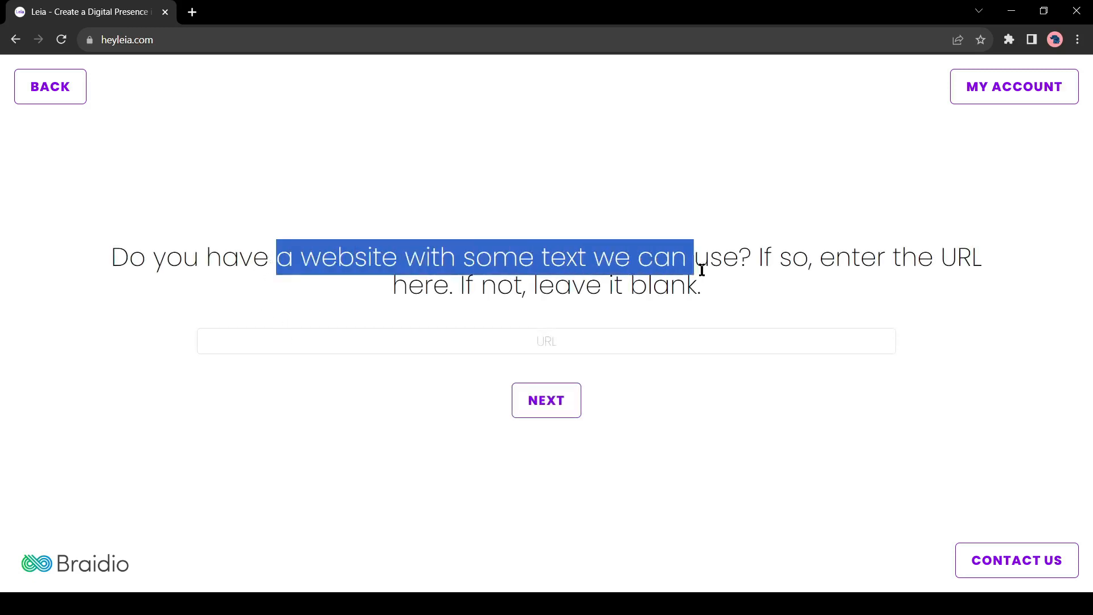
left_click(712, 287)
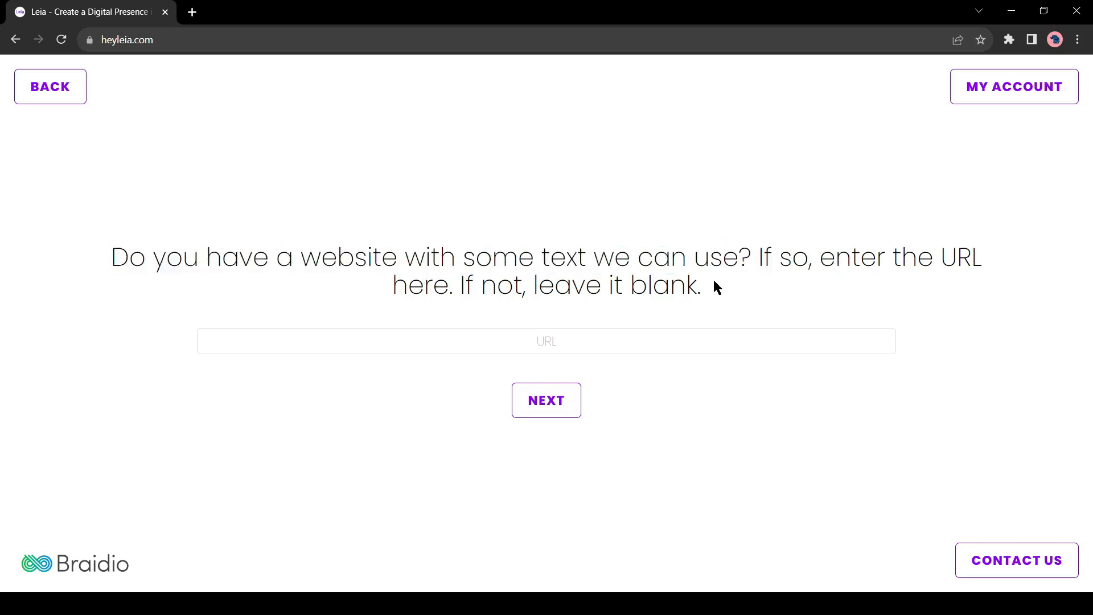
left_click(547, 342)
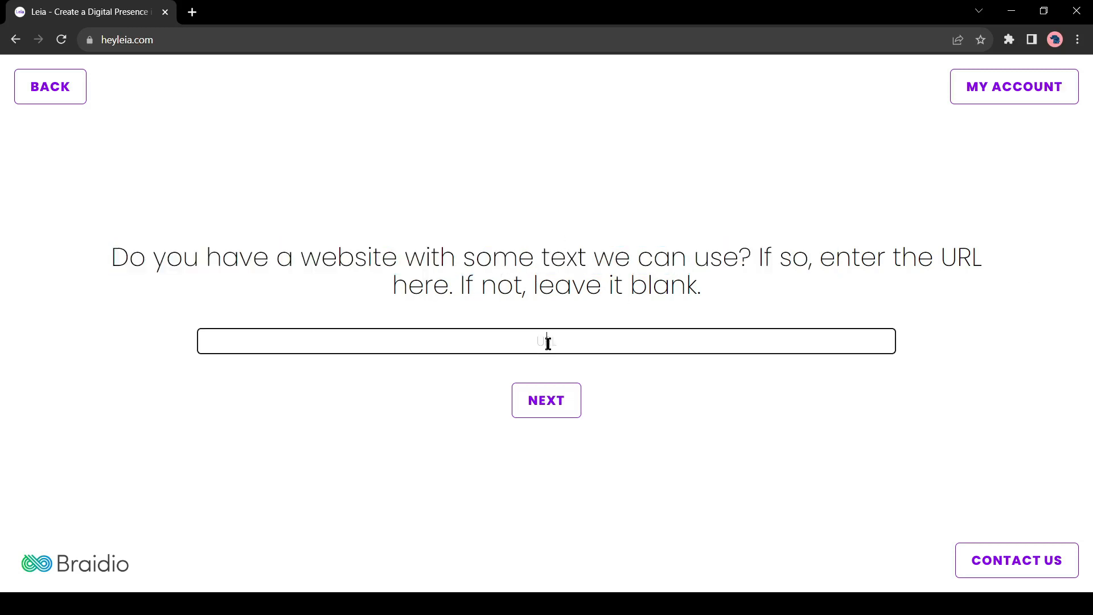
mouse_move(648, 422)
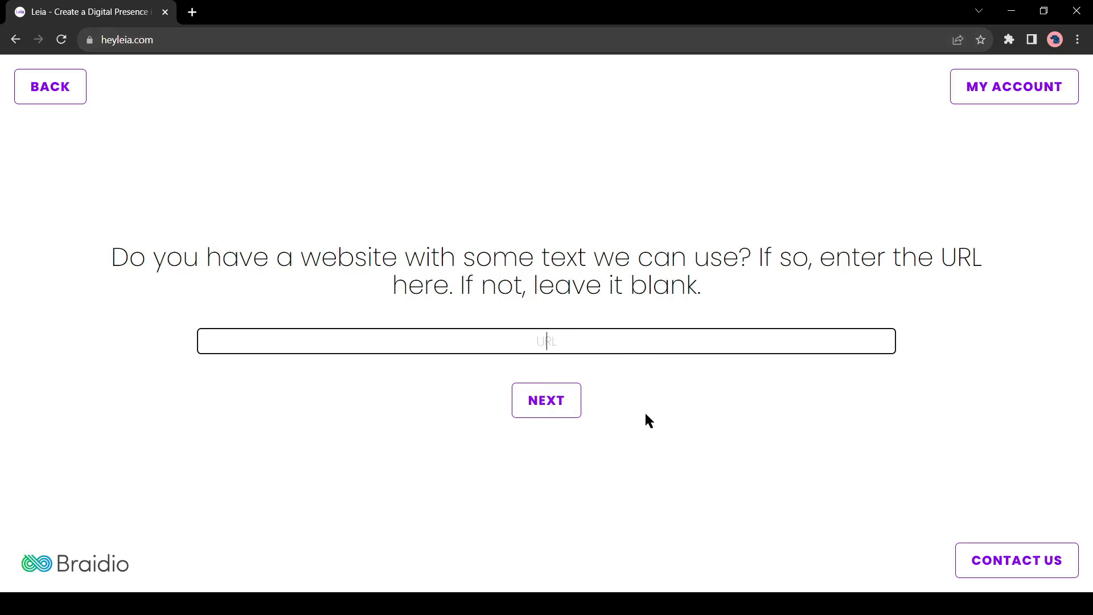
left_click(547, 400)
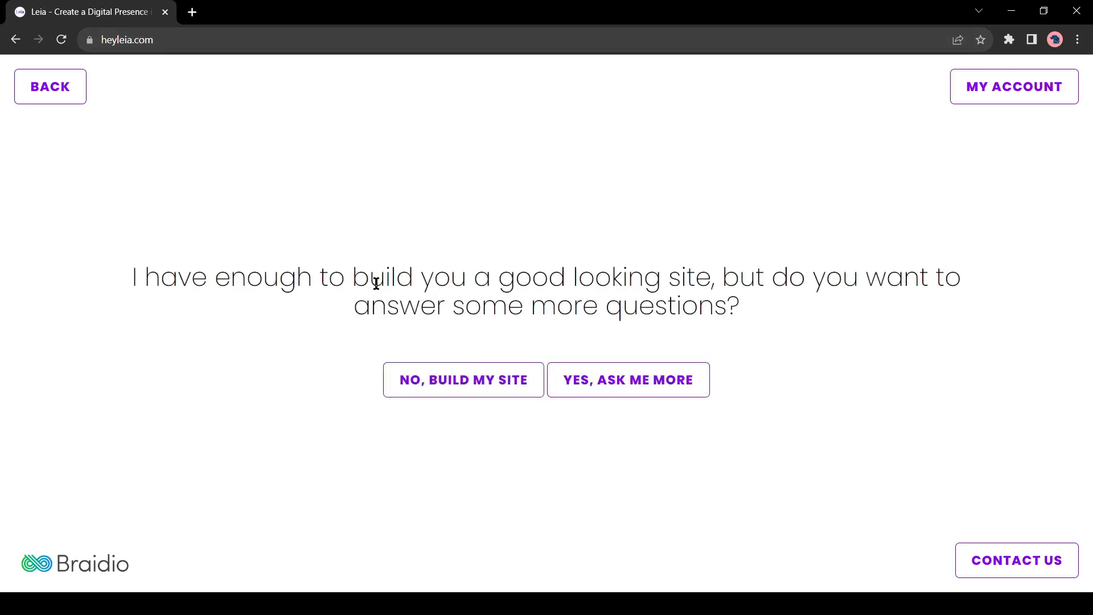
mouse_move(435, 268)
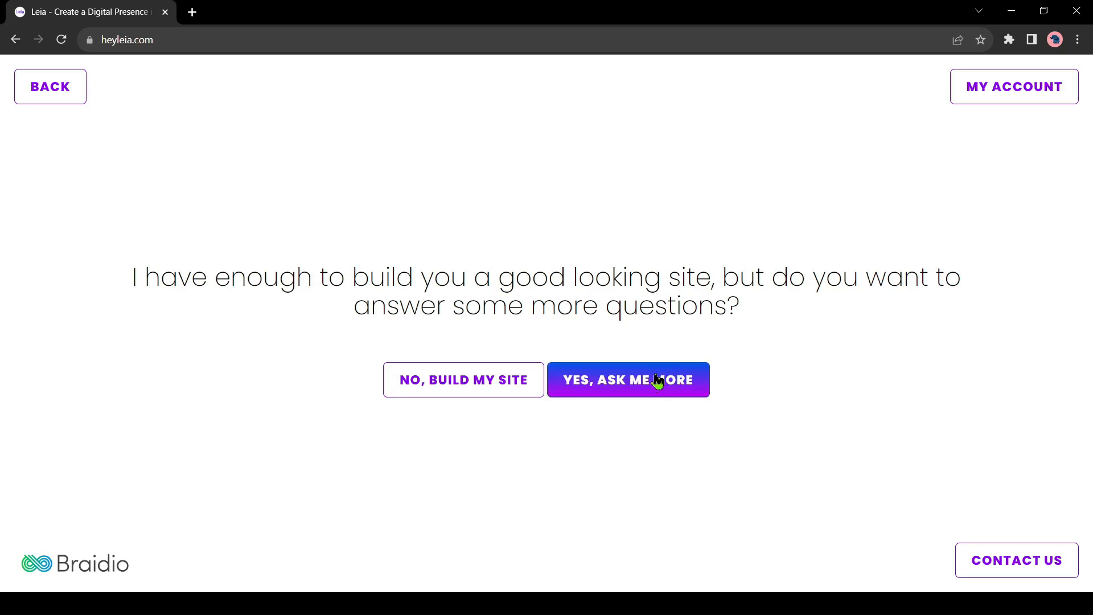
left_click(628, 380)
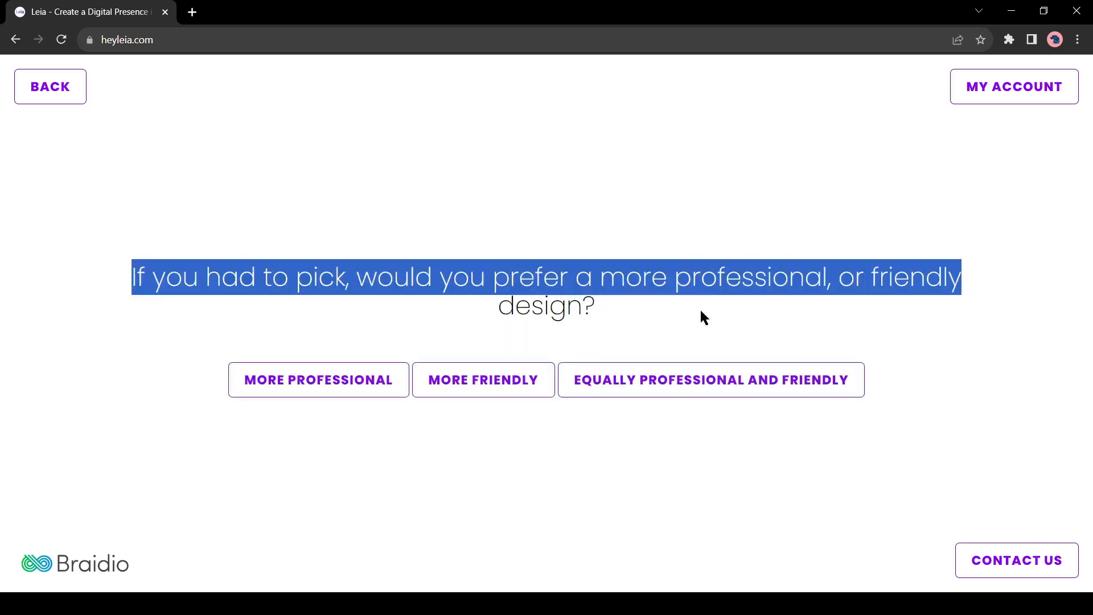
Choose an equally professional and friendly design with no About Us image
left_click(739, 380)
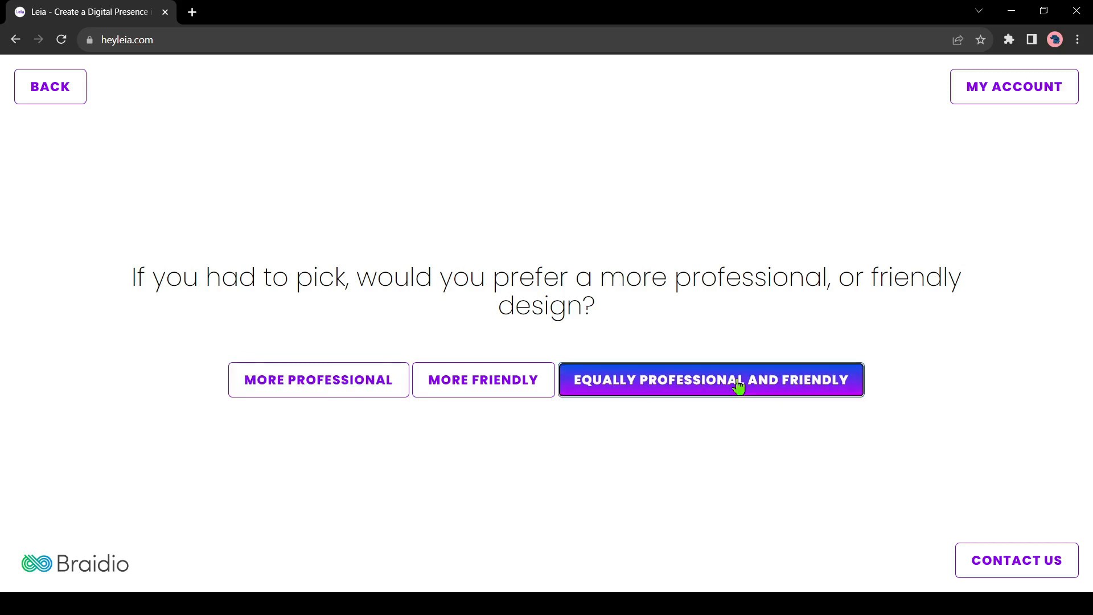
left_click(738, 380)
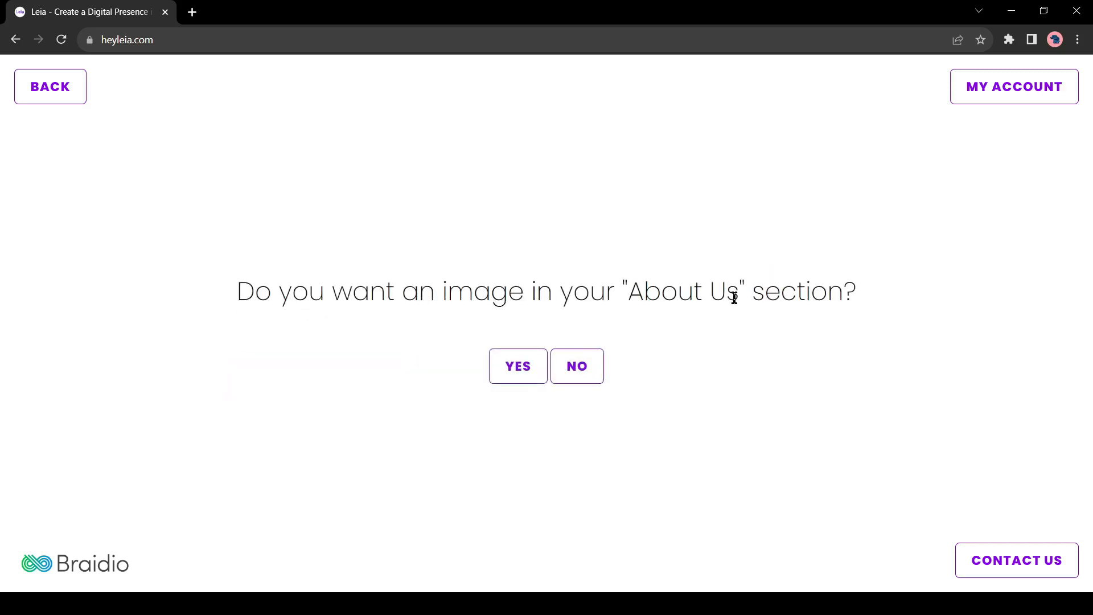
mouse_move(694, 400)
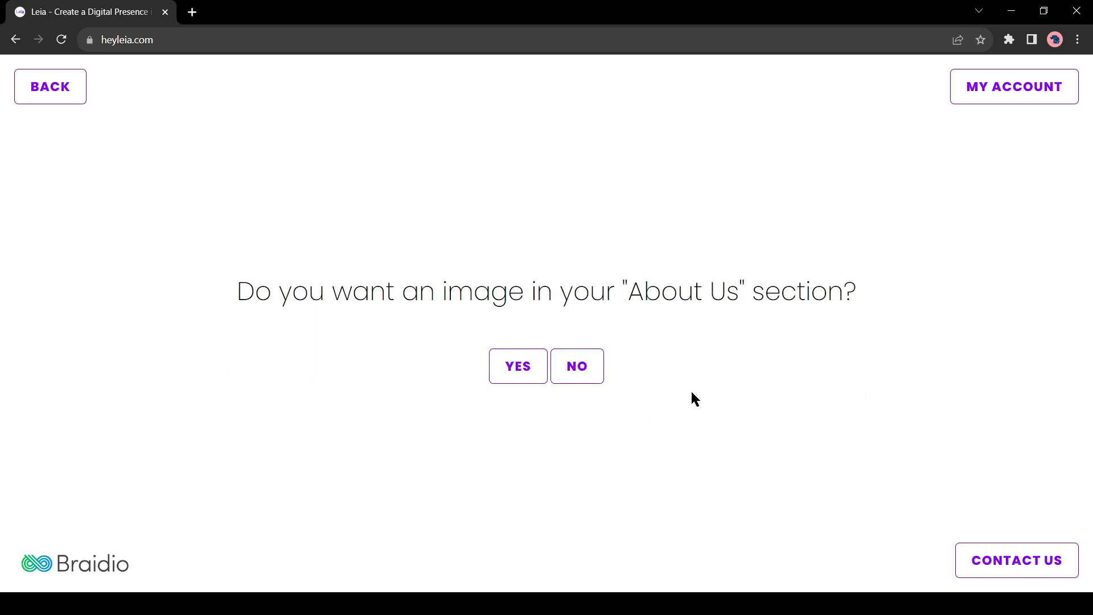
left_click(576, 366)
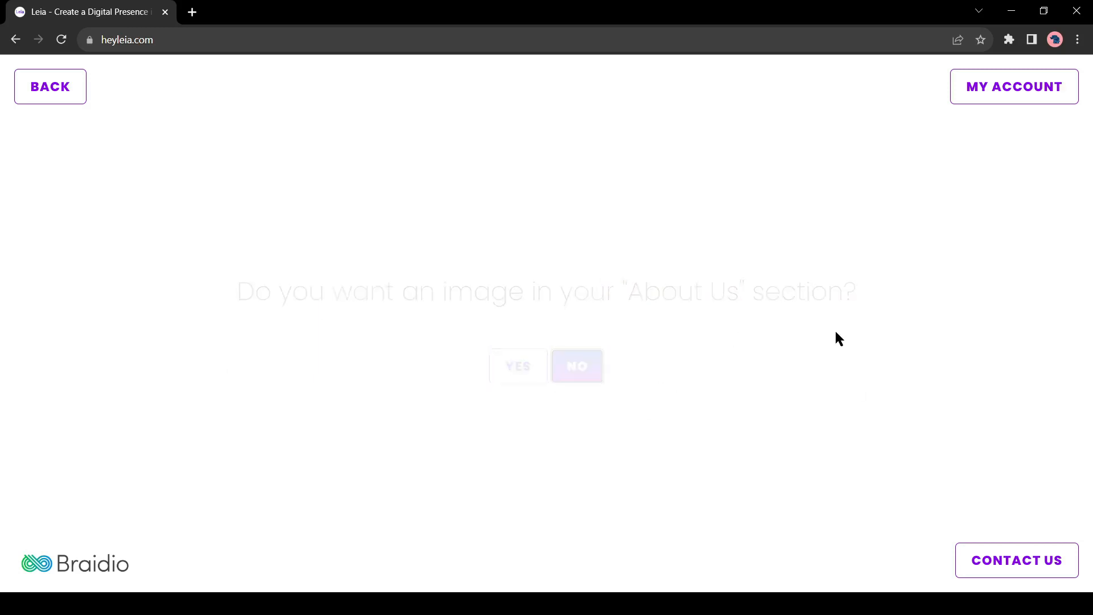
left_click(576, 366)
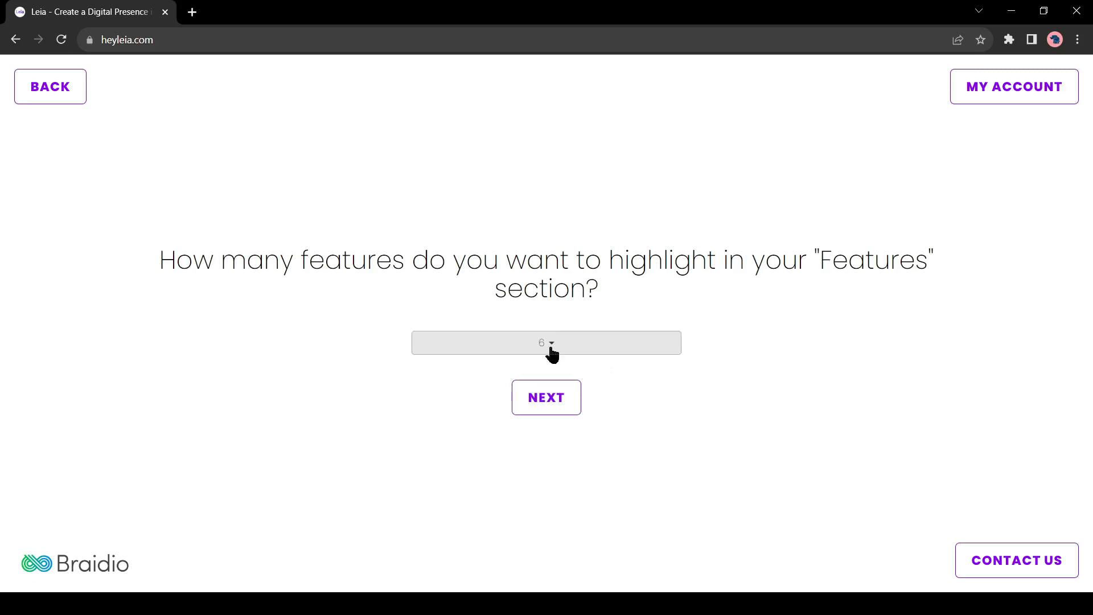
Keep 6 features, 6 gallery images and 4 testimonials, showing profile images for testimonial givers
left_click(547, 343)
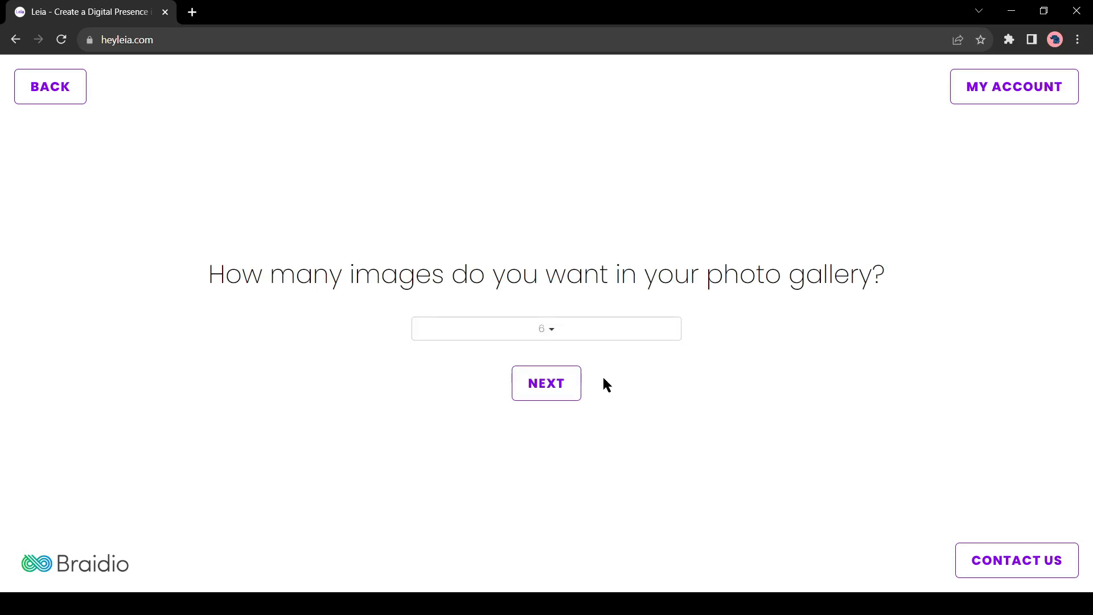
left_click(546, 383)
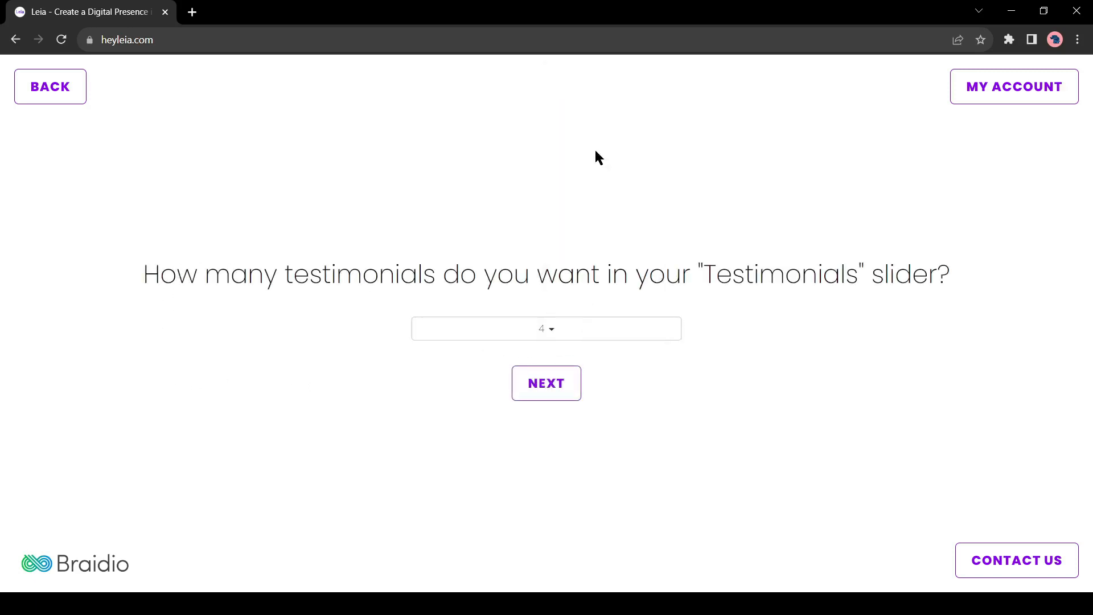
left_click(547, 382)
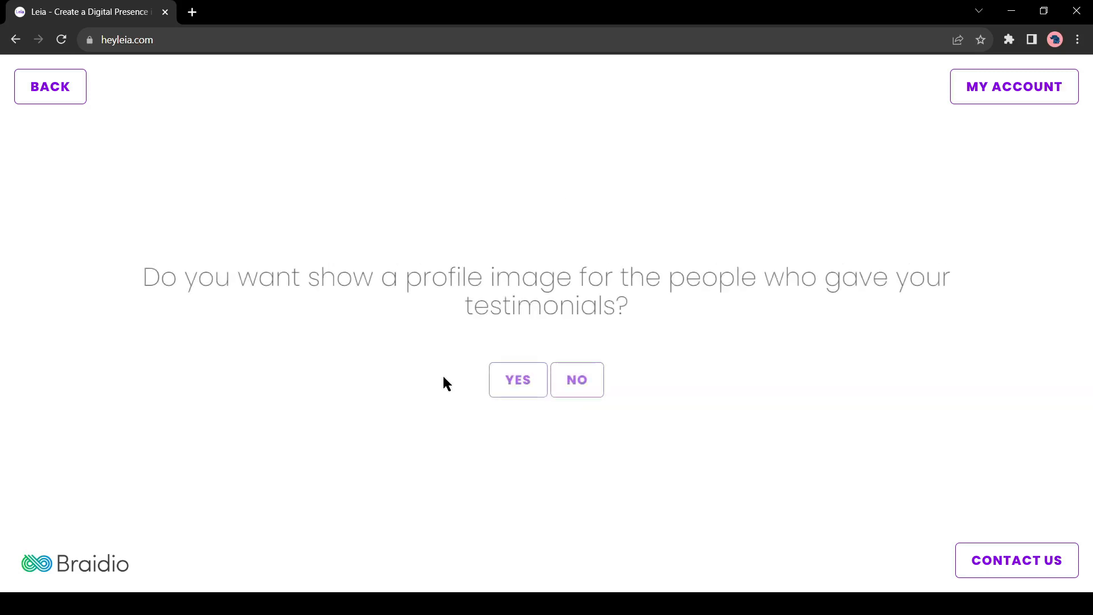
mouse_move(289, 301)
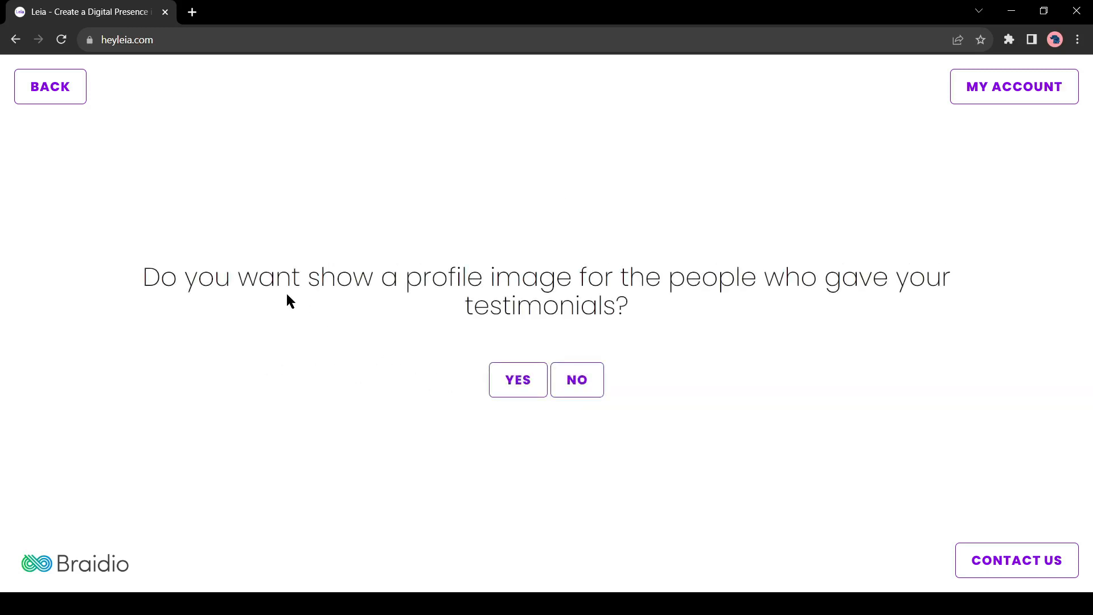
mouse_move(758, 303)
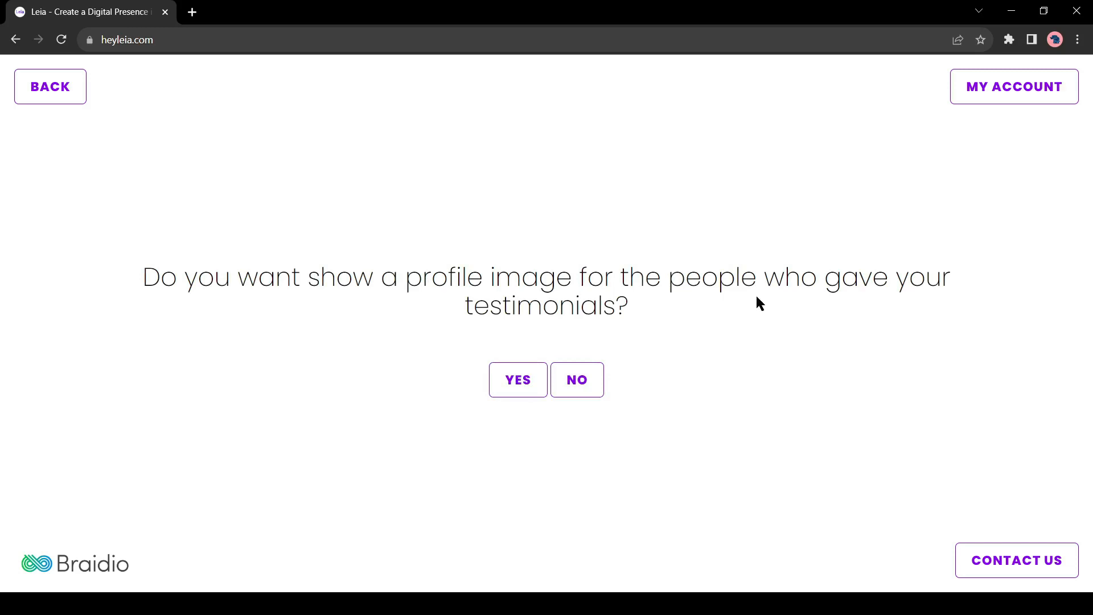
left_click(519, 381)
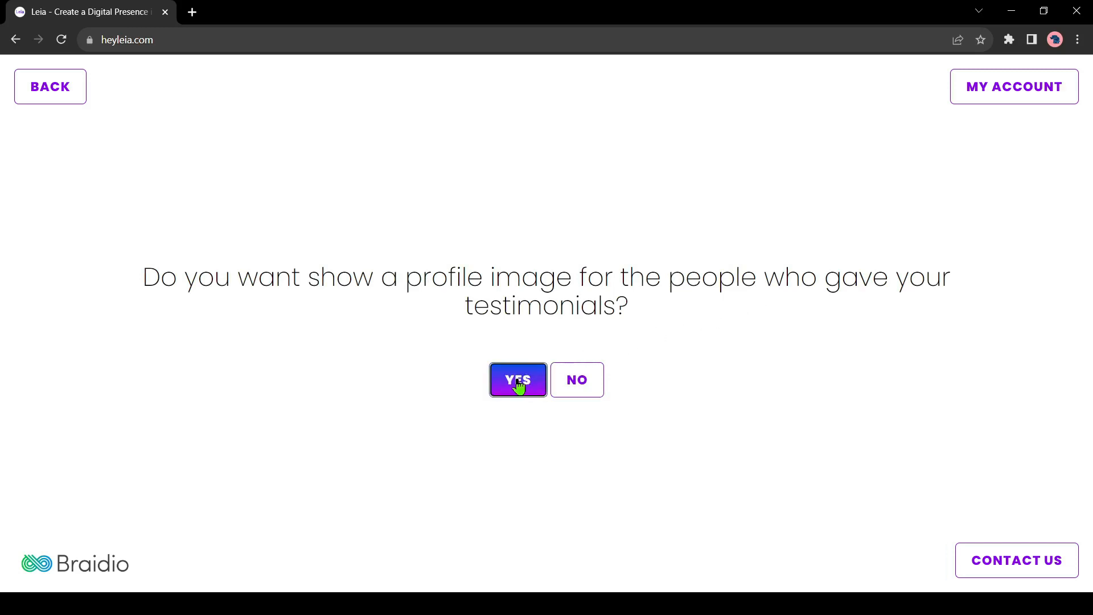
left_click(517, 381)
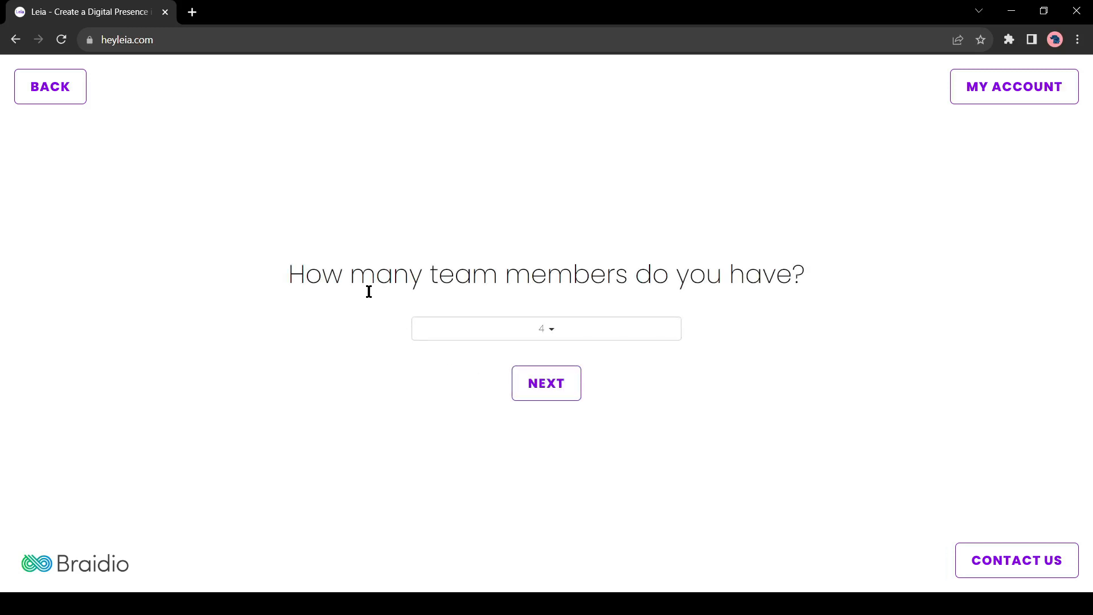
Set the number of team members from the team size list
left_click(546, 328)
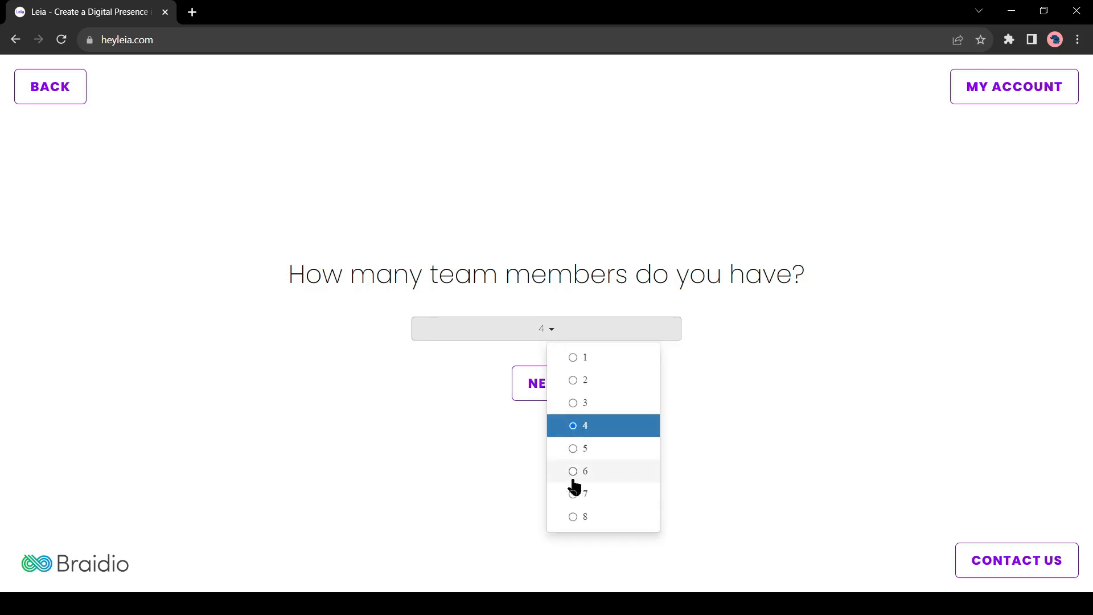
mouse_move(602, 522)
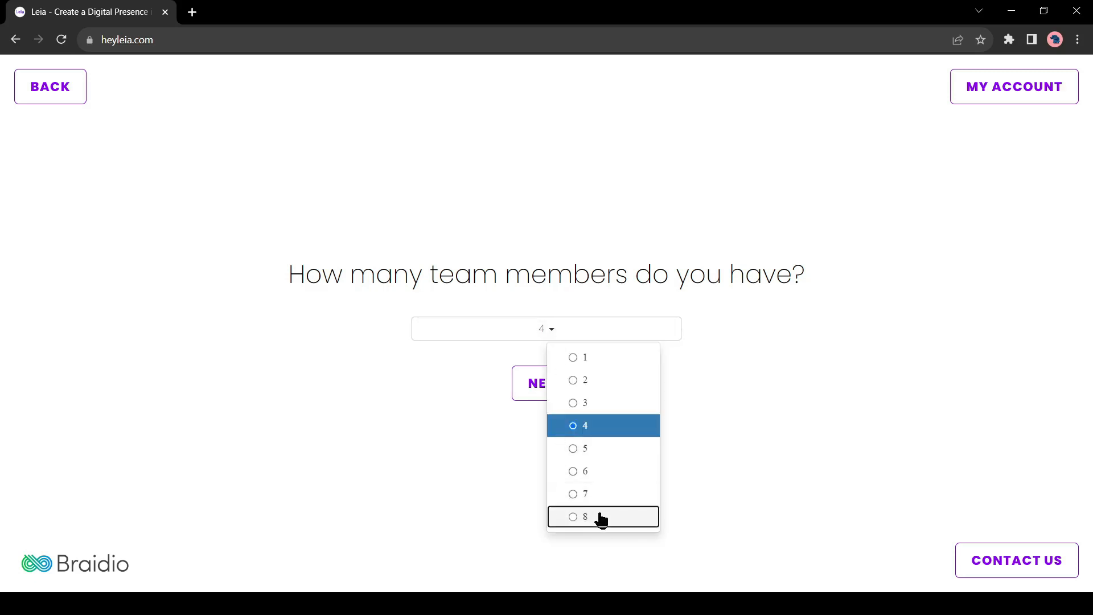
left_click(585, 517)
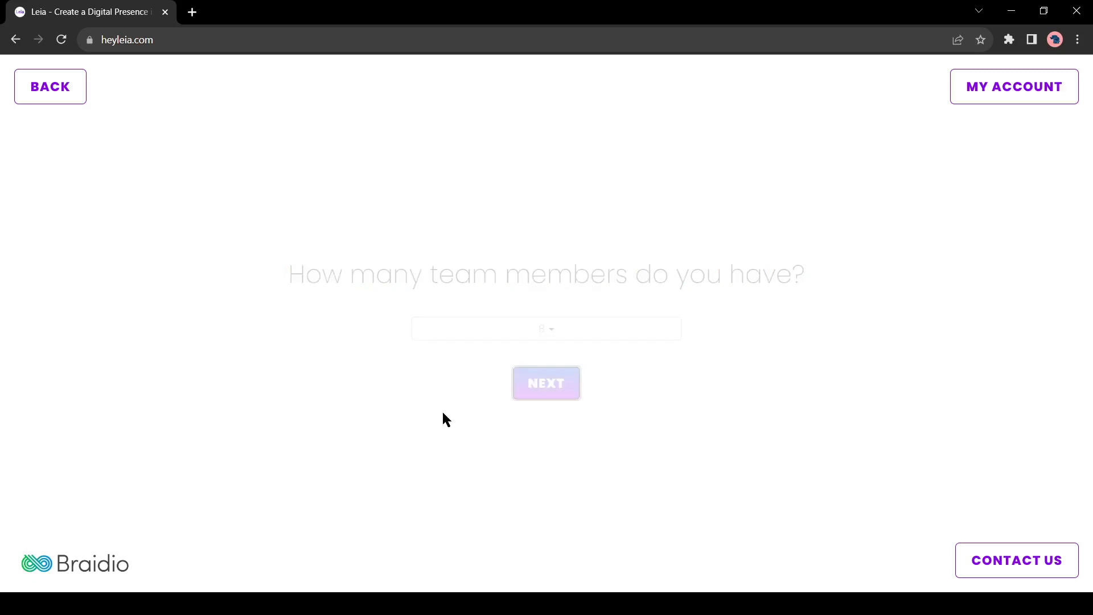
left_click(547, 383)
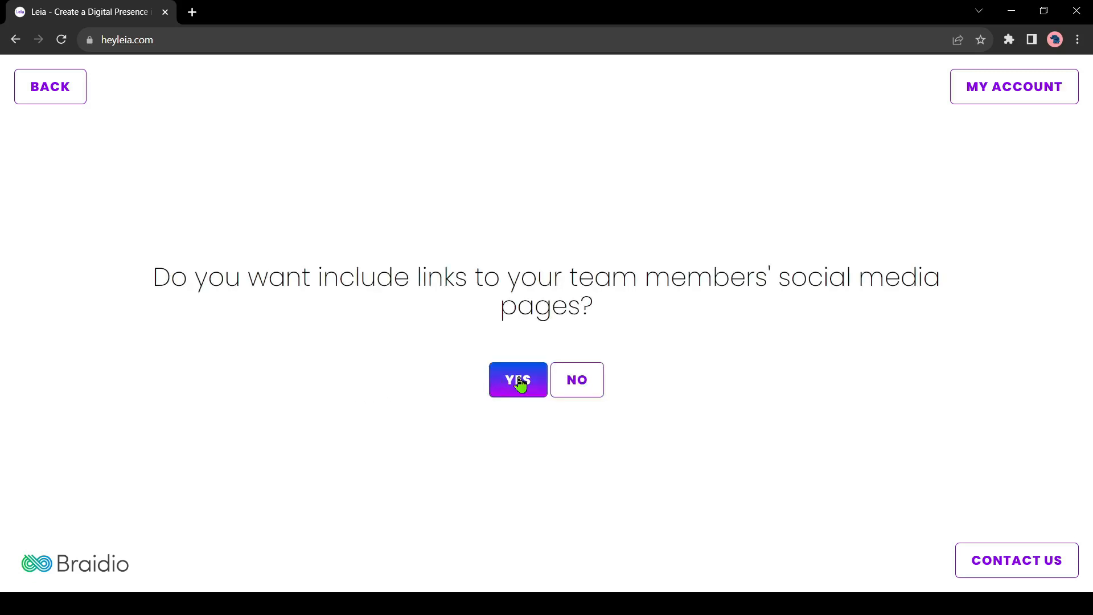
Include team social links and a Contact Us message form with four items
left_click(518, 381)
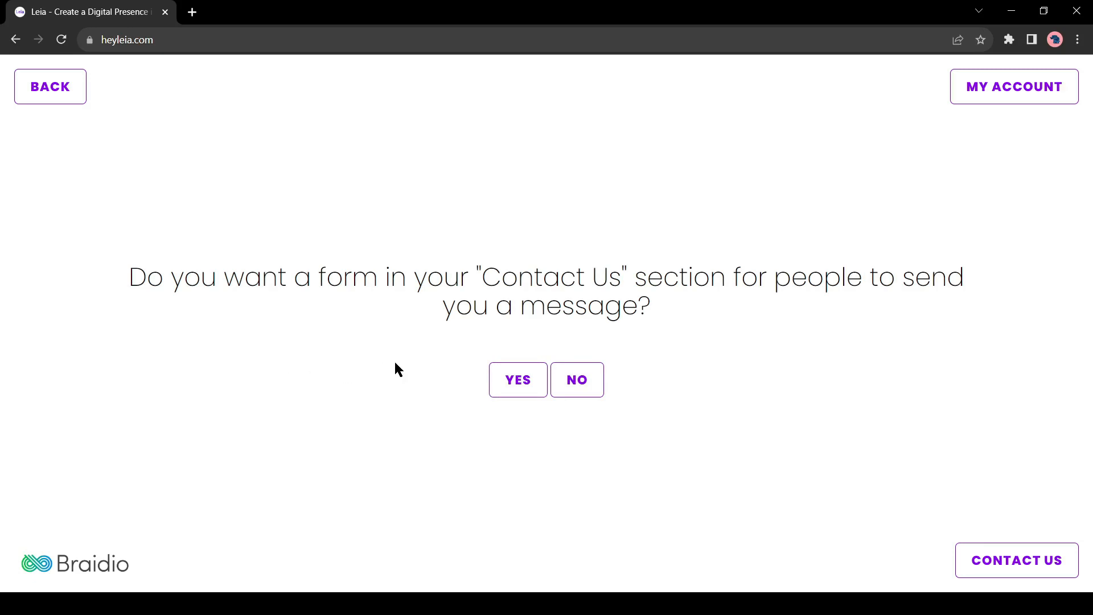
left_click(518, 380)
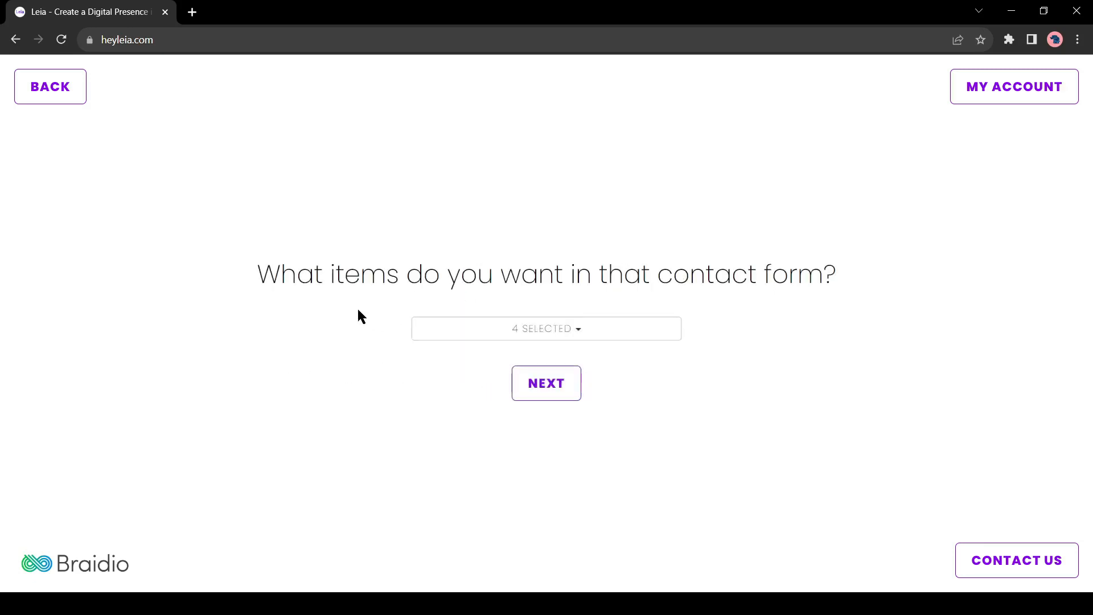
left_click(546, 383)
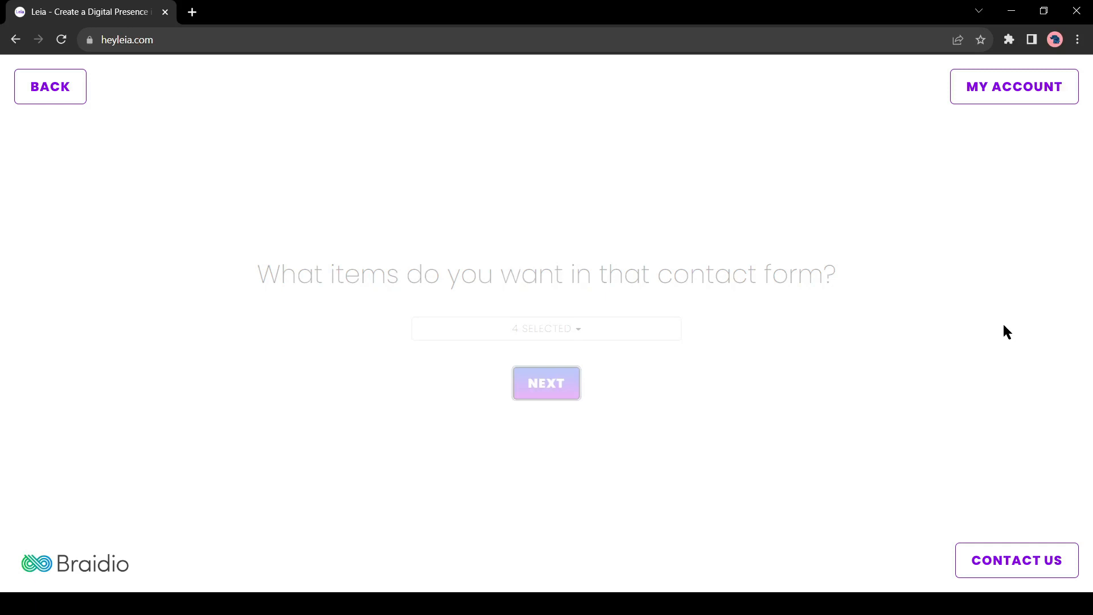
left_click(546, 382)
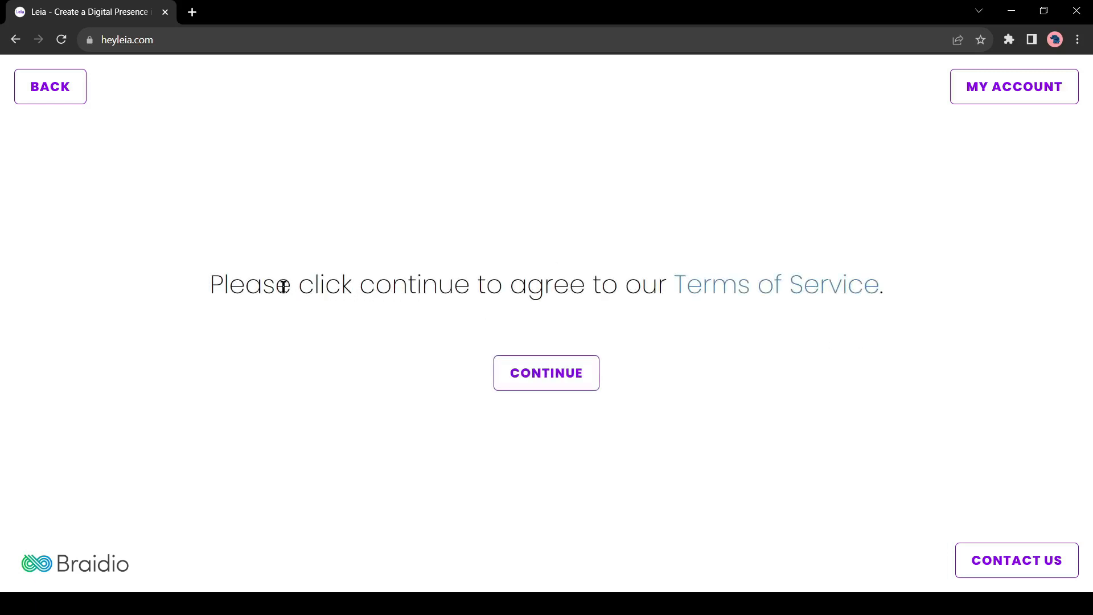
mouse_move(753, 290)
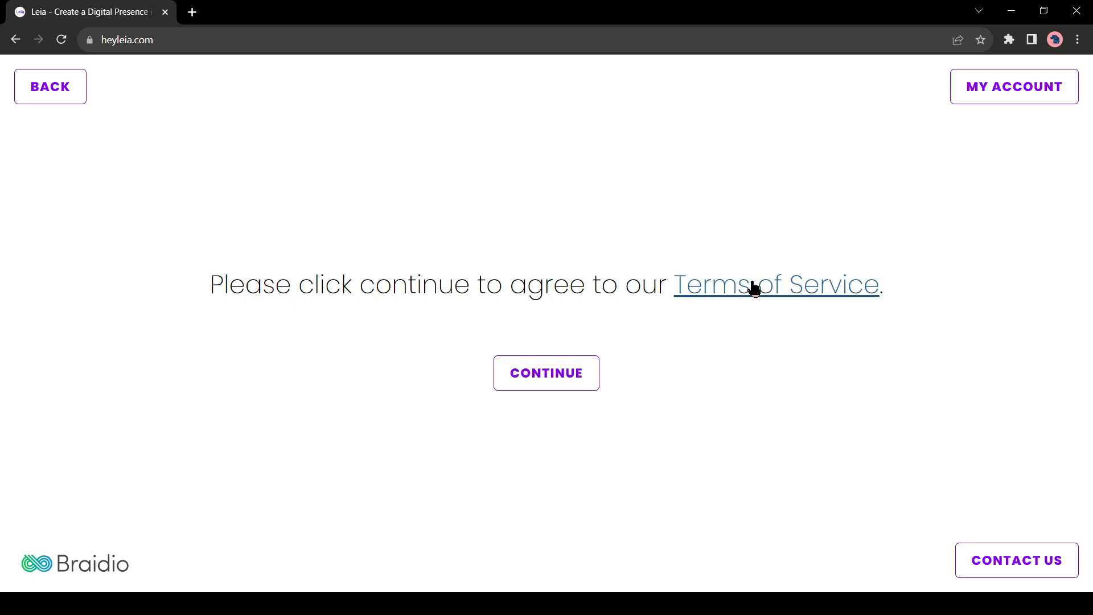
mouse_move(663, 346)
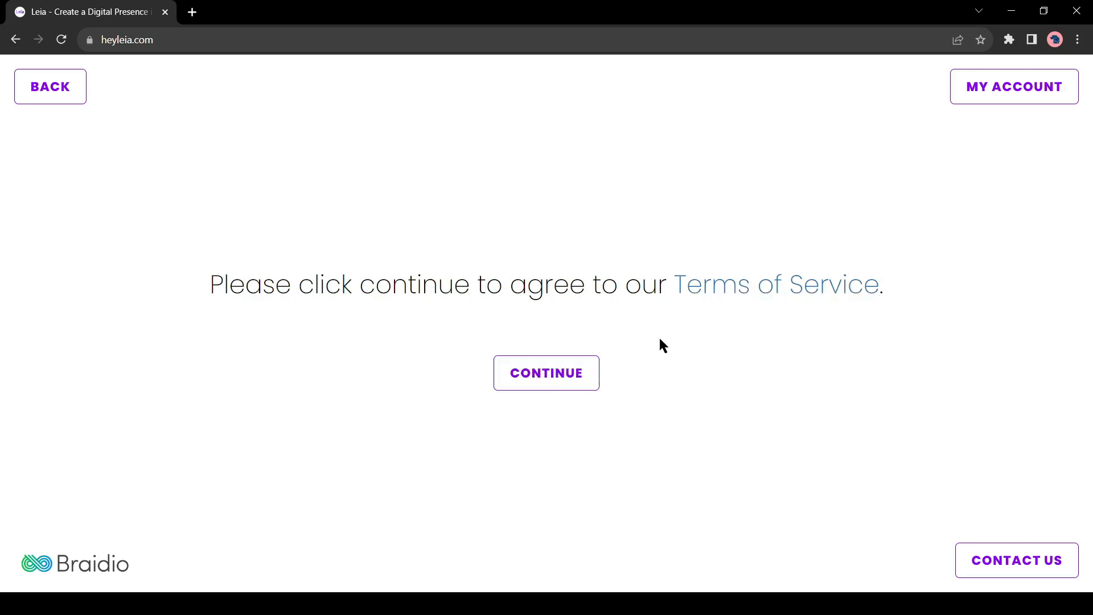
Accept the terms of service, pass the not-a-robot check and finish generating the website
left_click(546, 372)
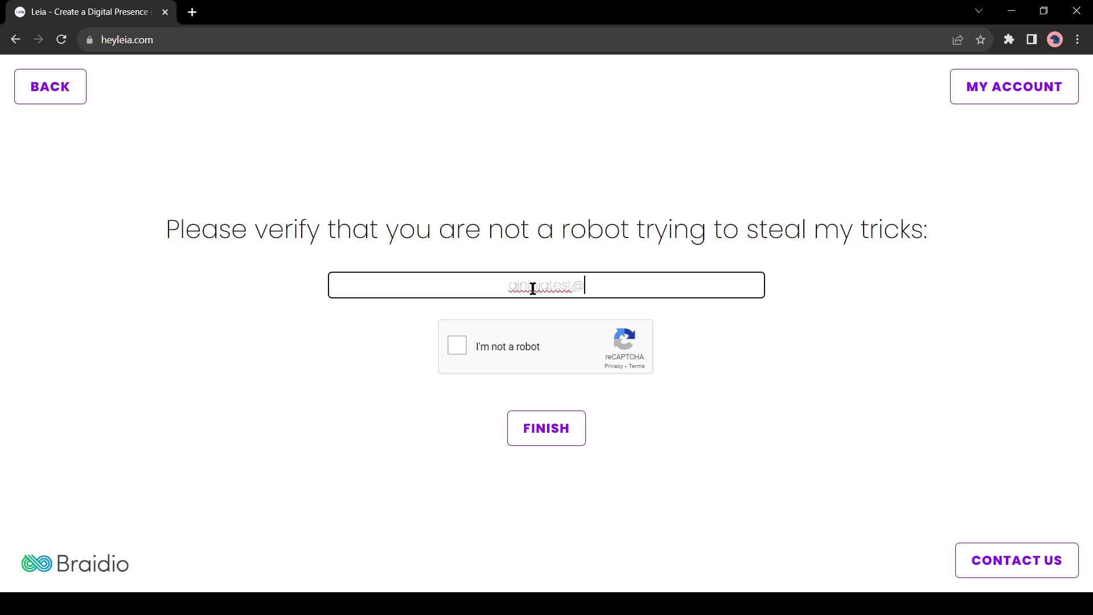
left_click(457, 346)
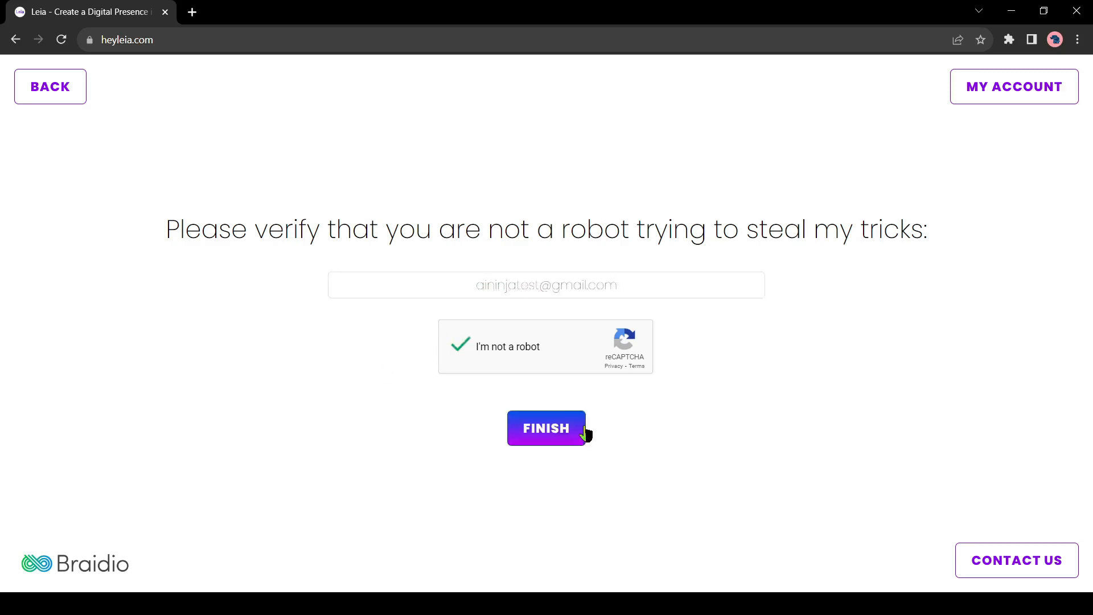
left_click(546, 429)
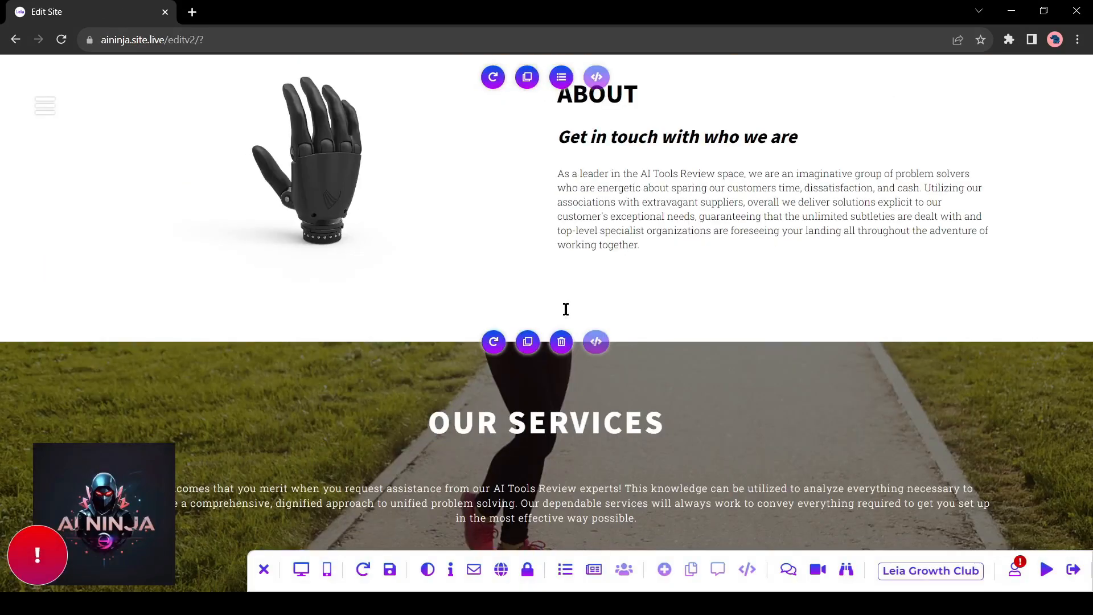
Scroll through the generated site's sections and dismiss an element's edit menu
scroll("down", 3)
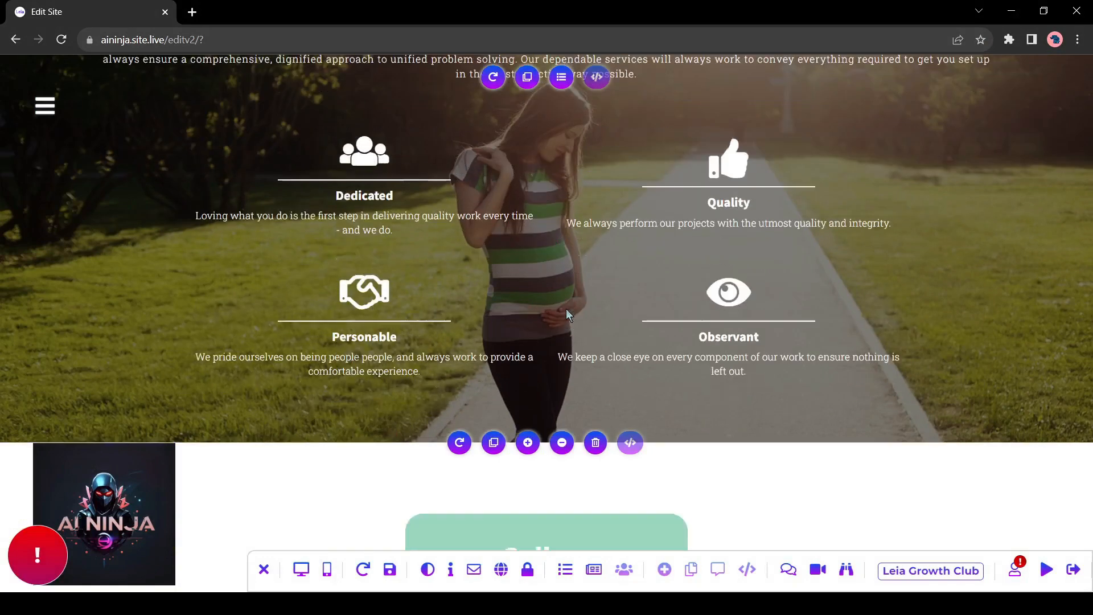
scroll("down", 3)
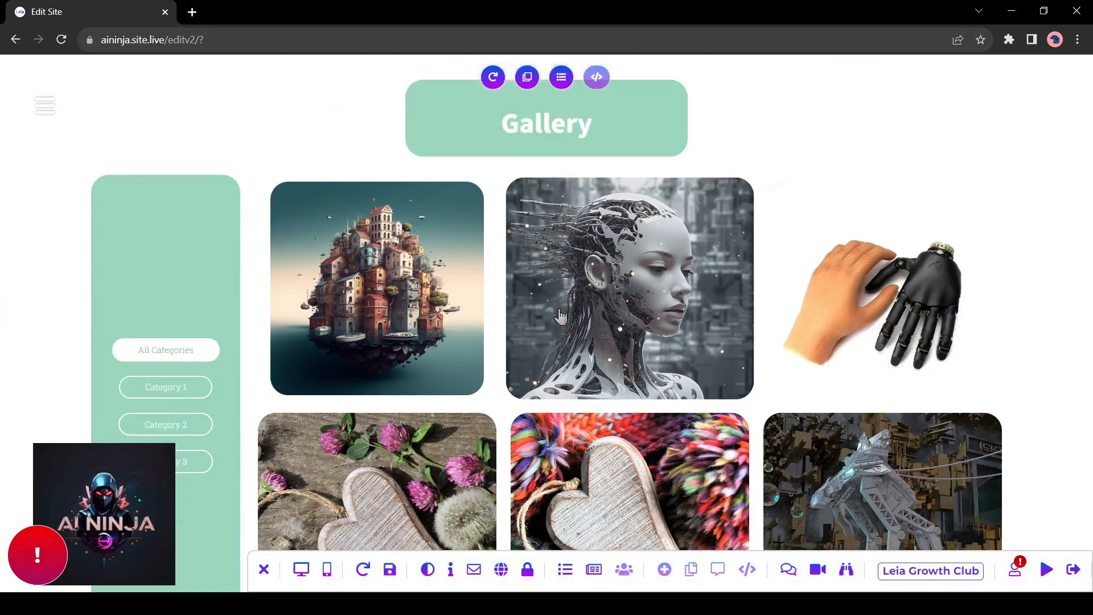
scroll("down", 3)
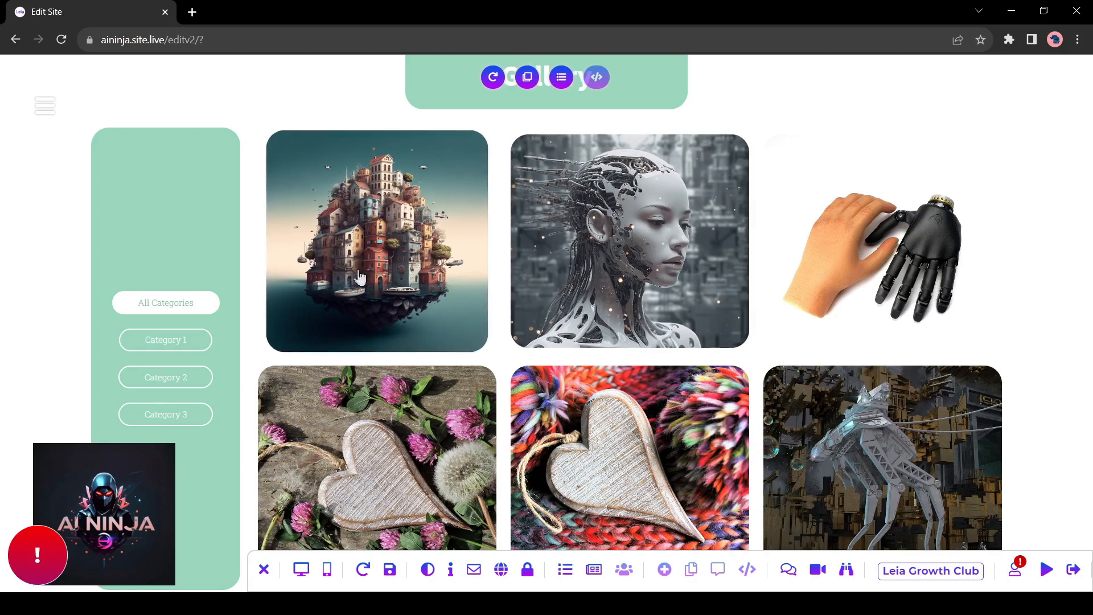
scroll("down", 3)
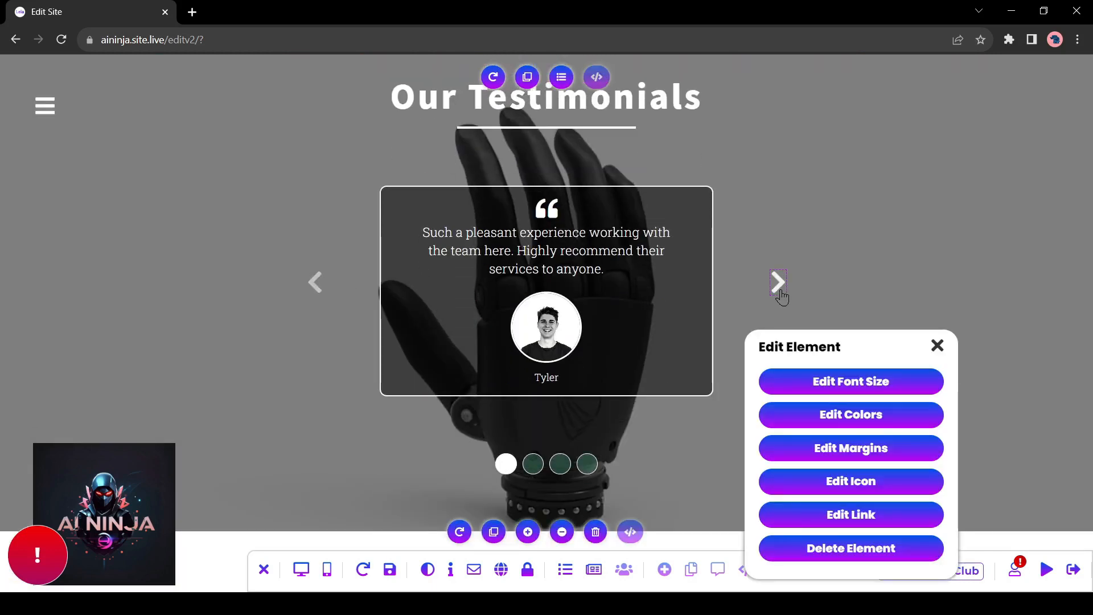
left_click(777, 283)
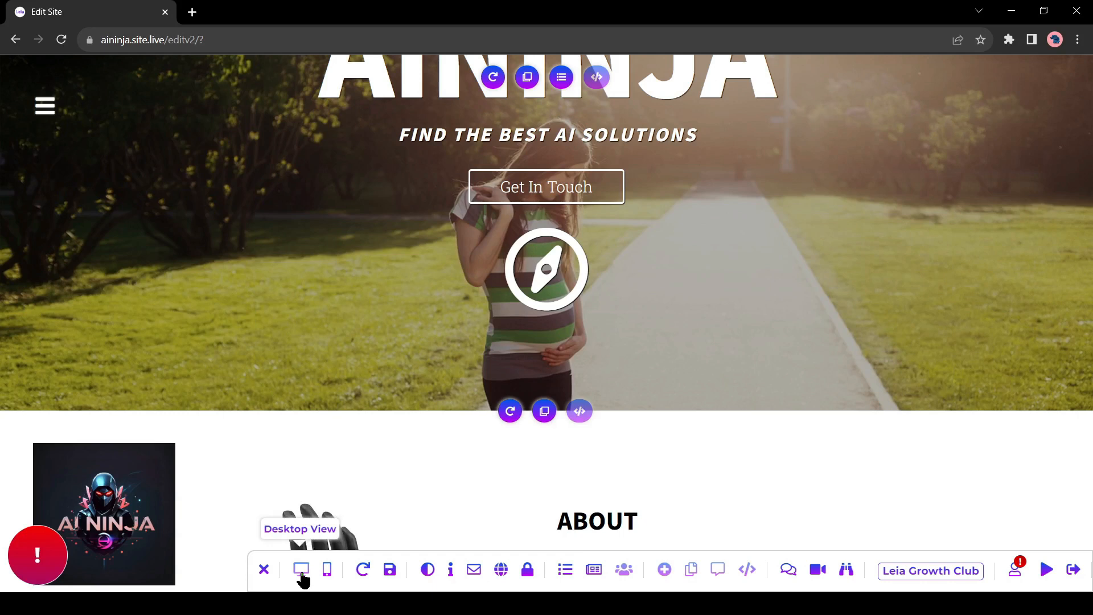
Switch the editor to Desktop View and save the aininja site
left_click(327, 569)
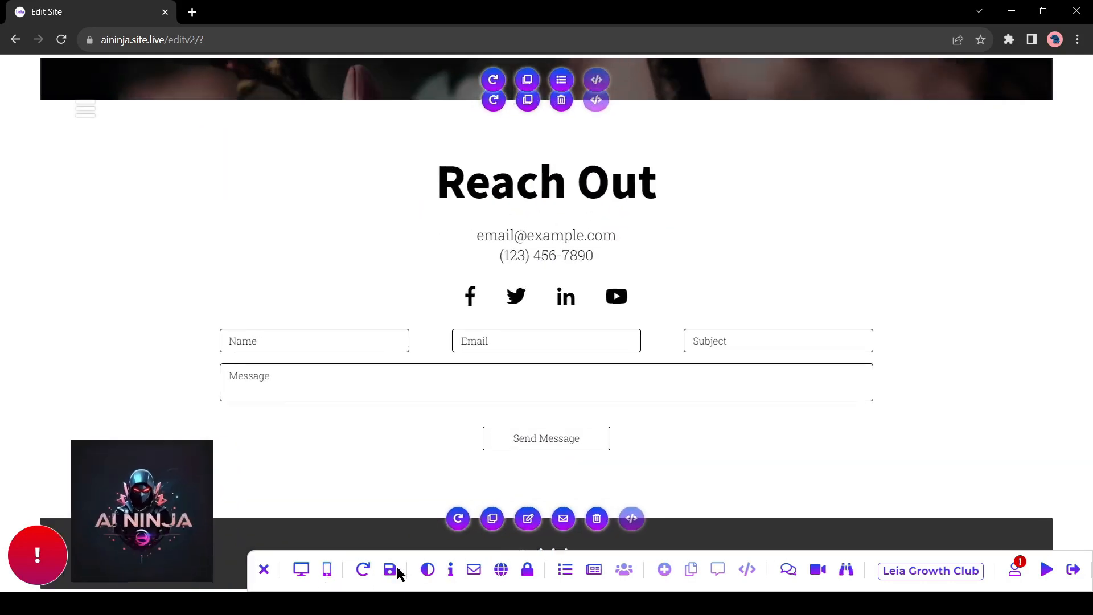
left_click(1046, 570)
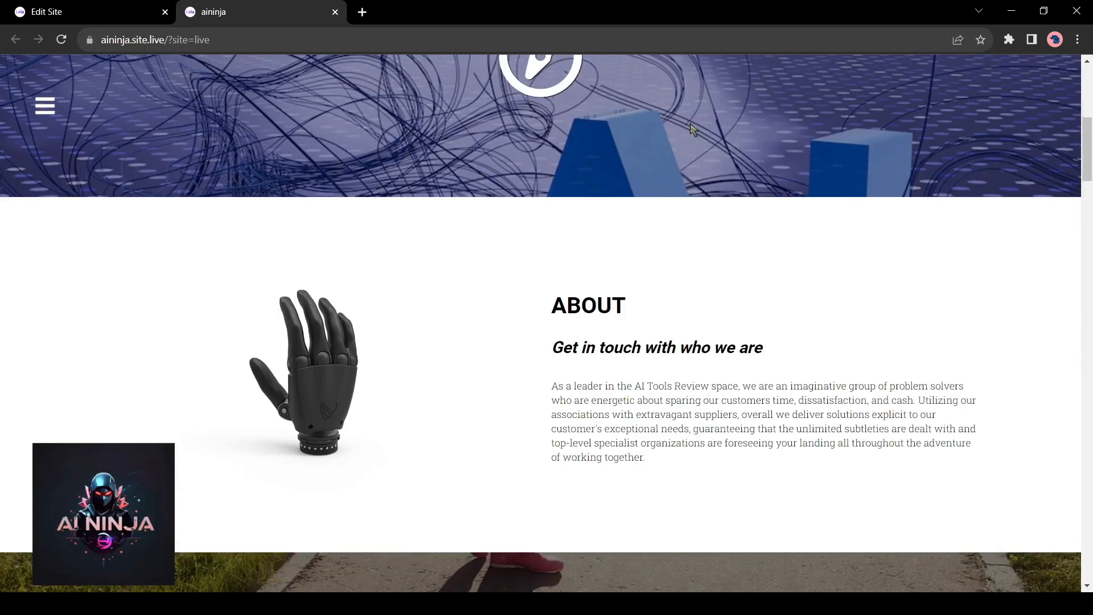
Browse the live site's hero, testimonials slider and gallery, then return to the site editor
scroll("up", 3)
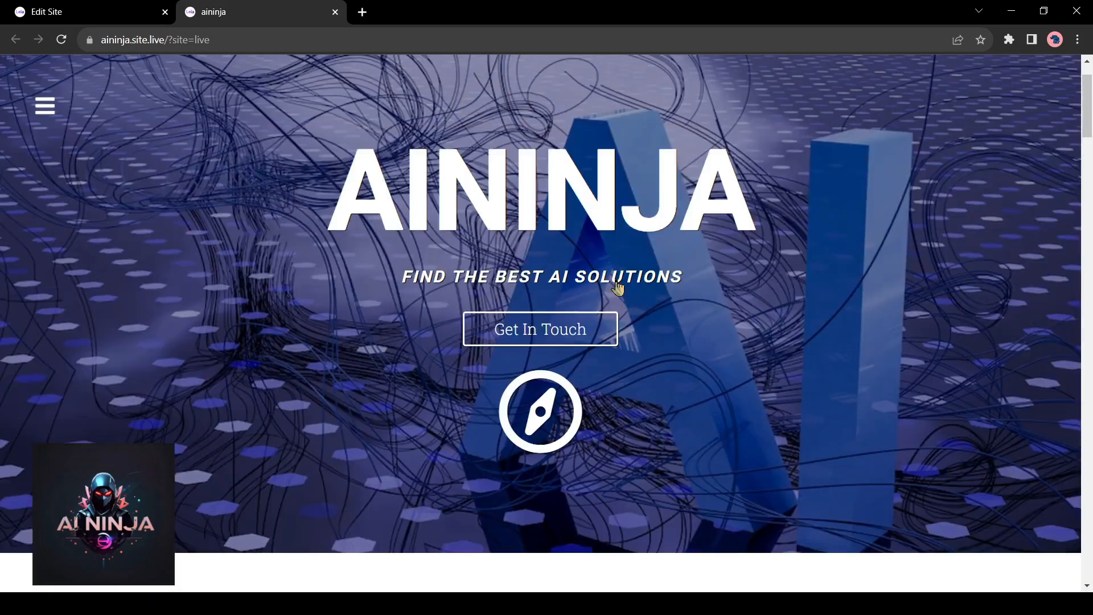
scroll("down", 3)
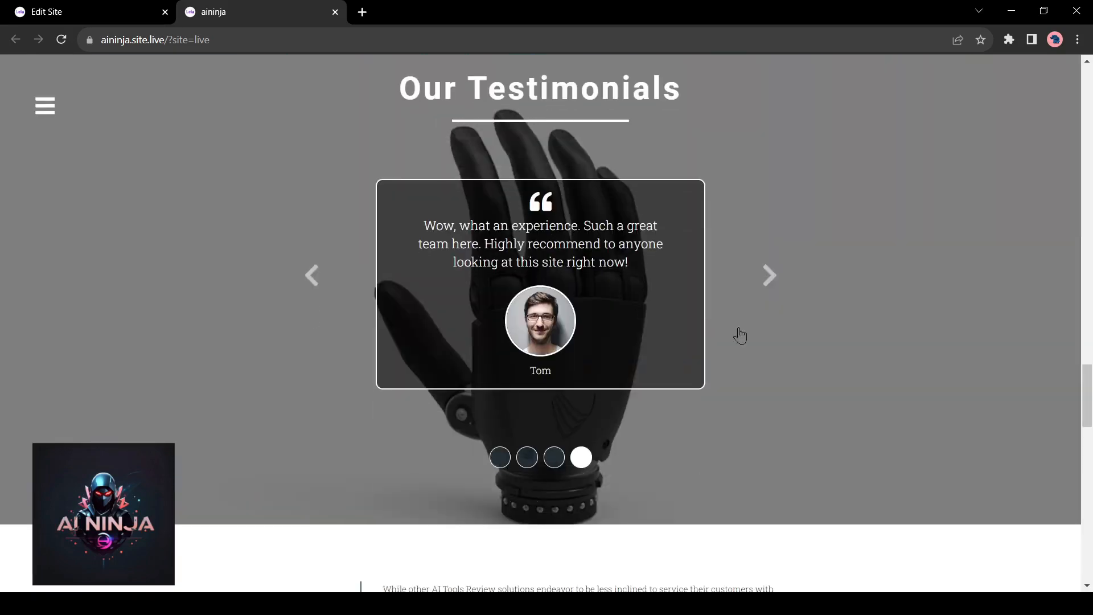
scroll("down", 3)
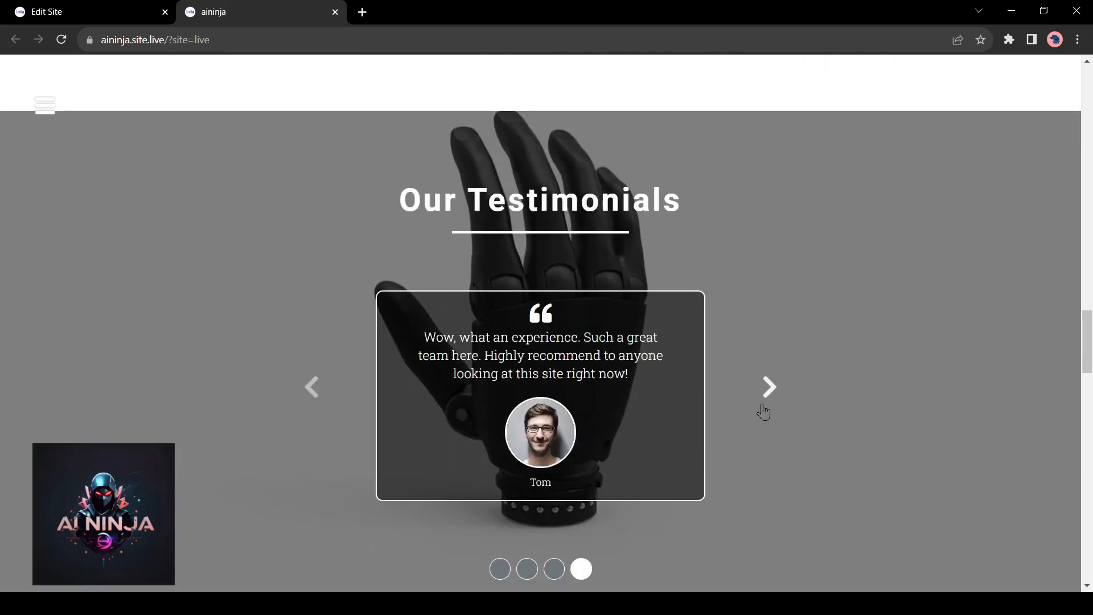
left_click(769, 387)
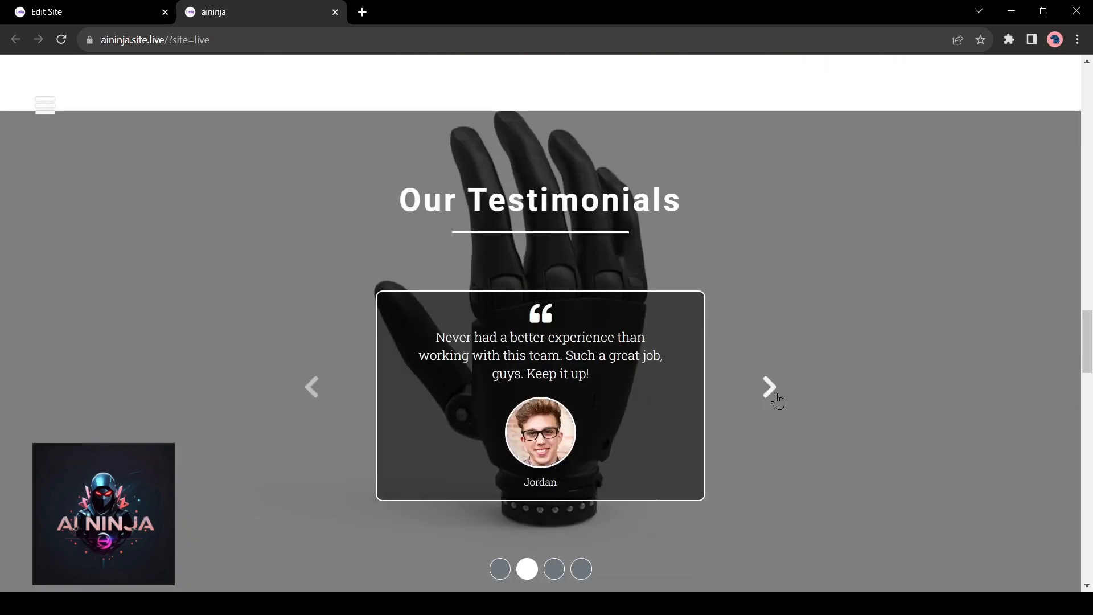
scroll("down", 3)
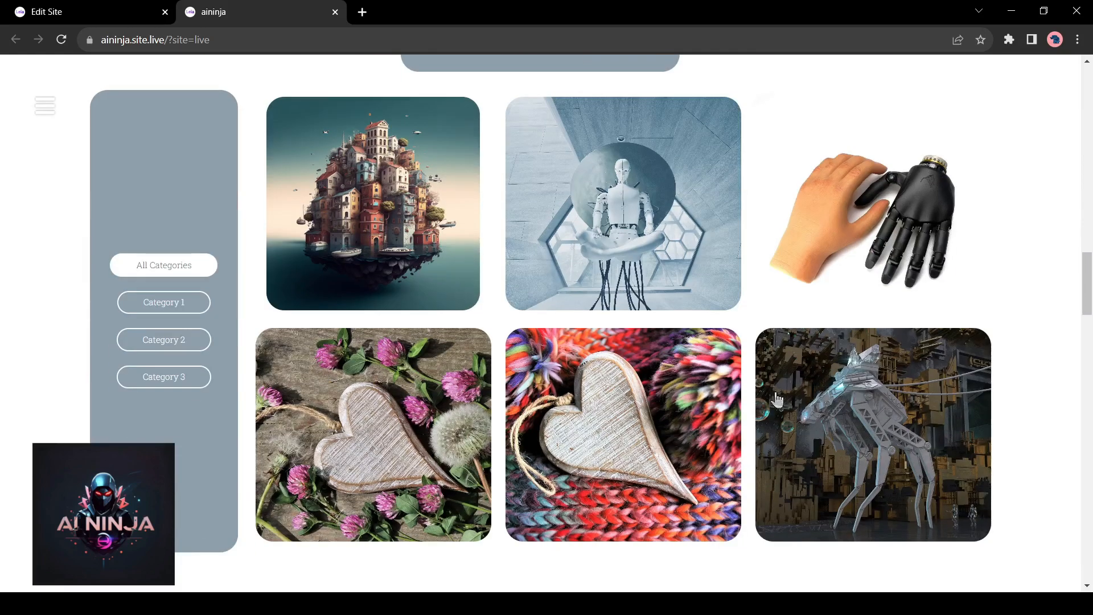
scroll("up", 3)
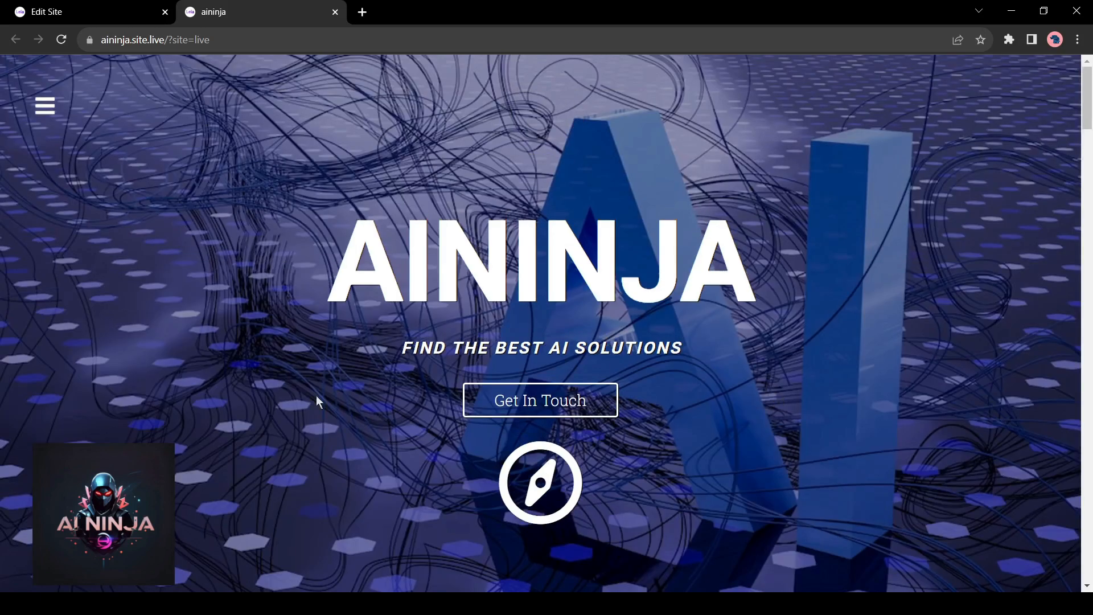
left_click(164, 40)
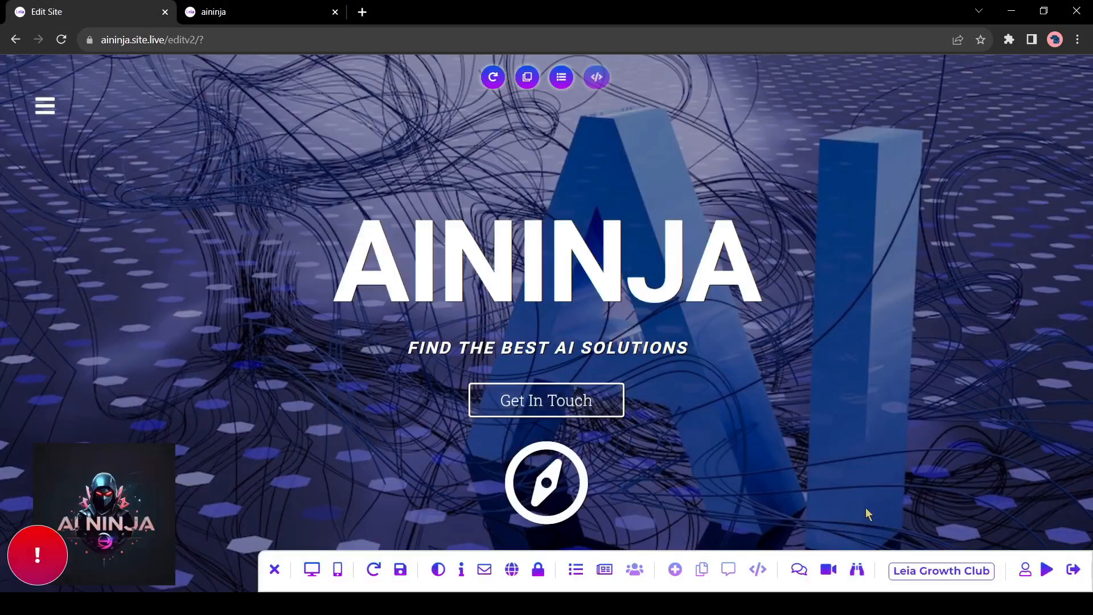
scroll("down", 3)
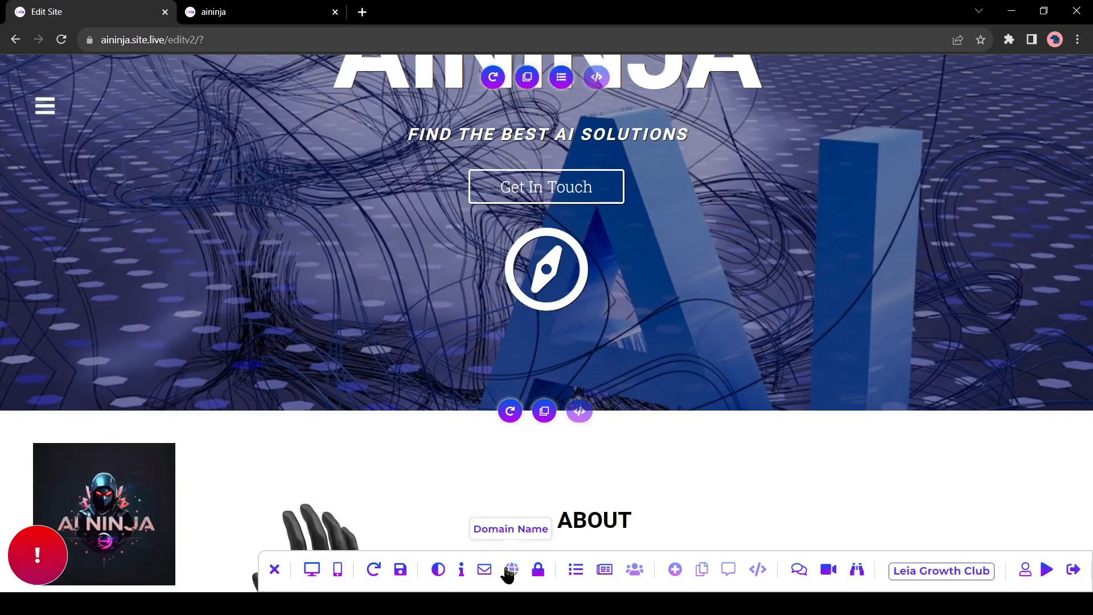